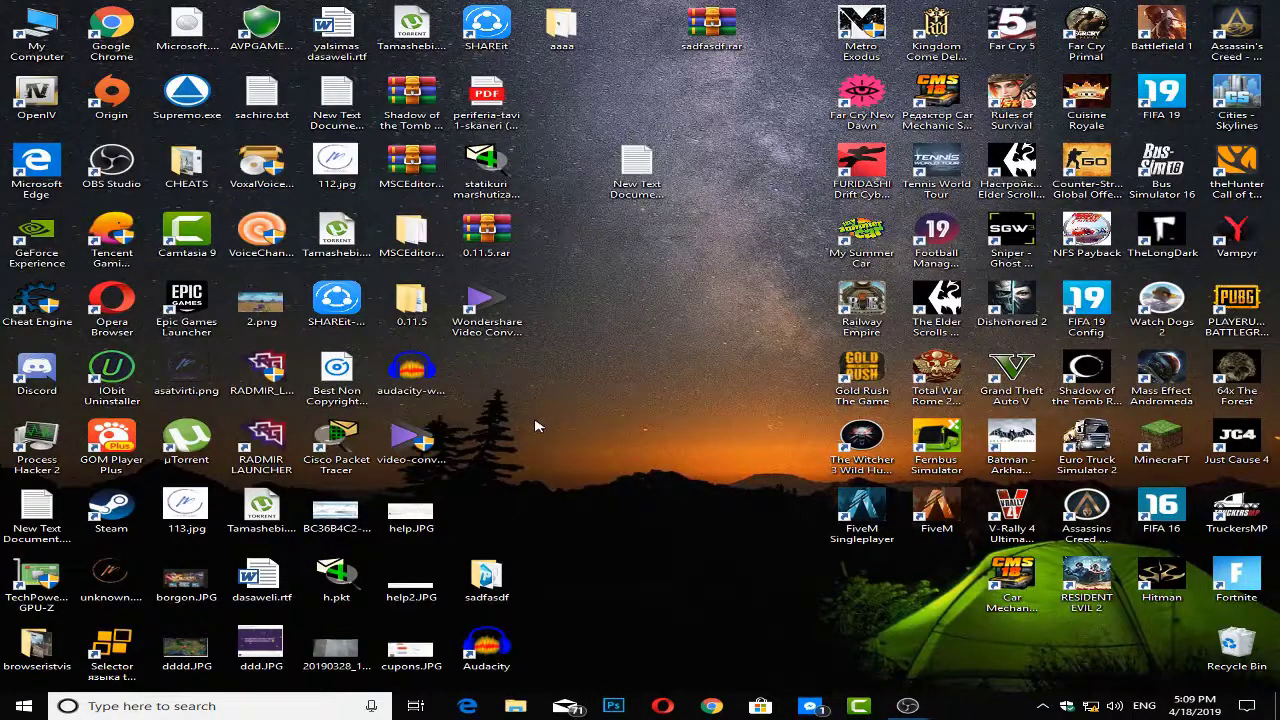
pyautogui.moveTo(528, 390)
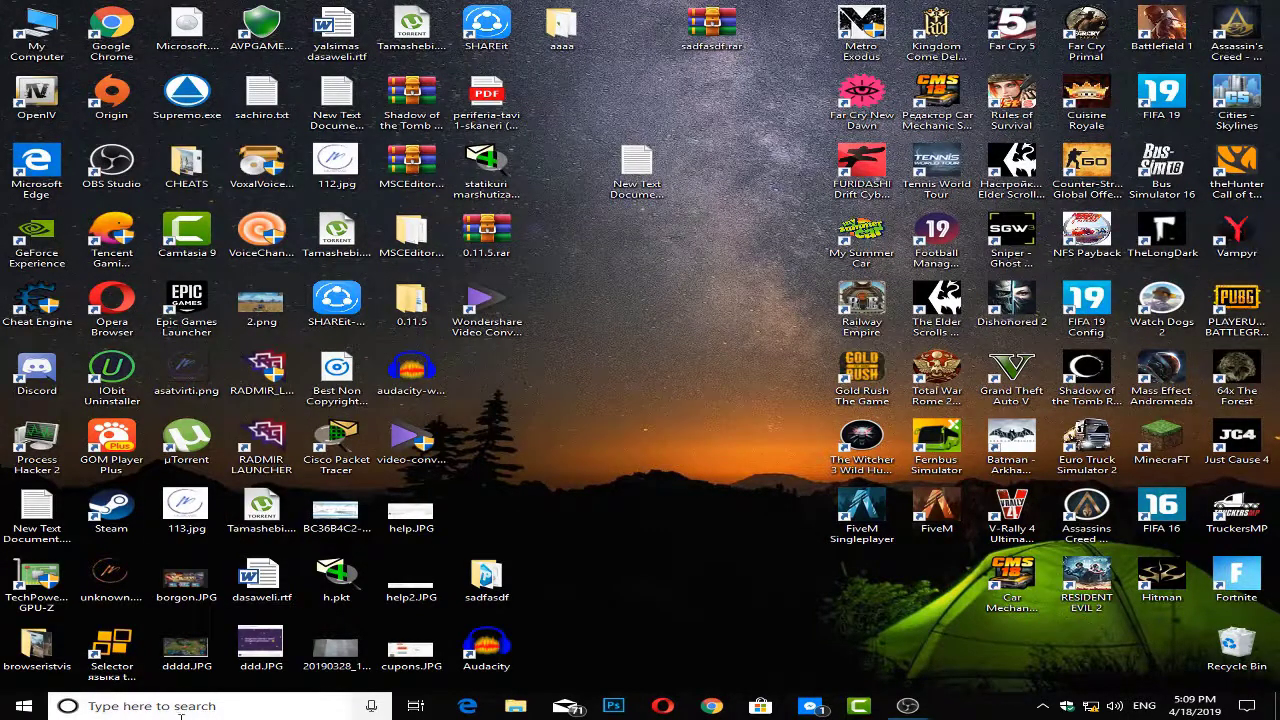
# Launch Command Prompt as administrator from Start search for 'cmd'
pyautogui.write('cmd')
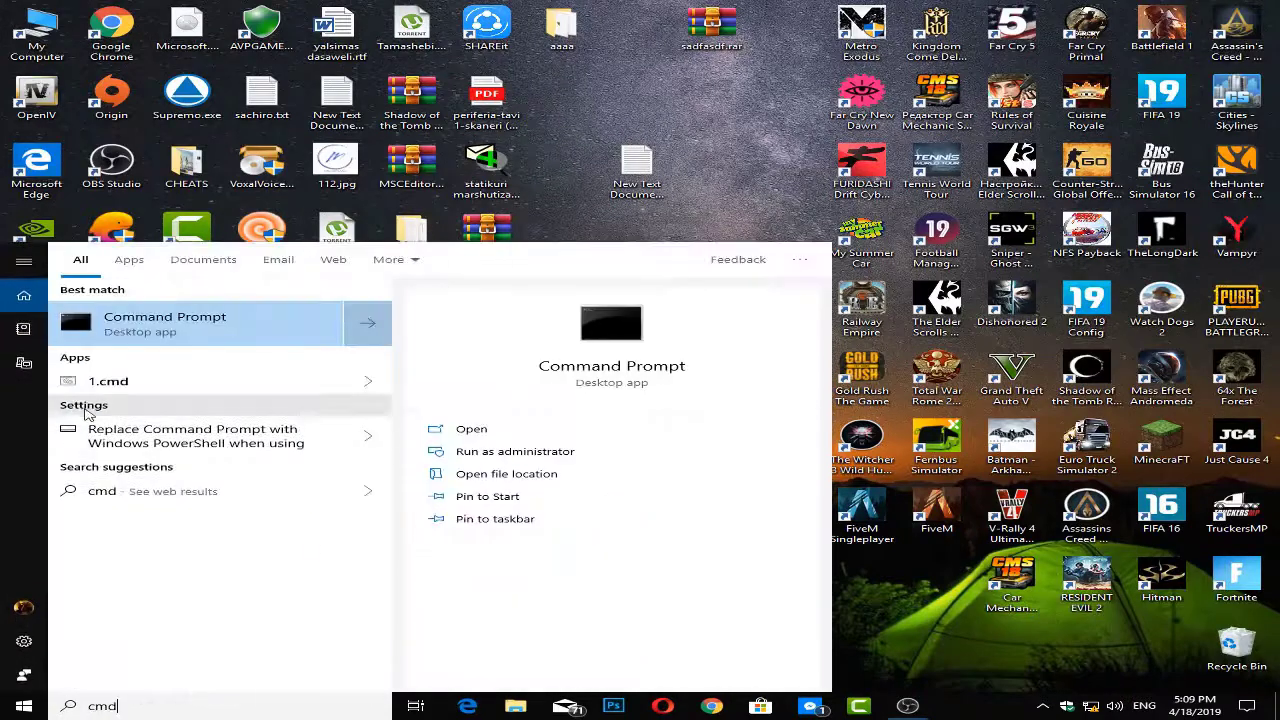
pyautogui.rightClick(164, 324)
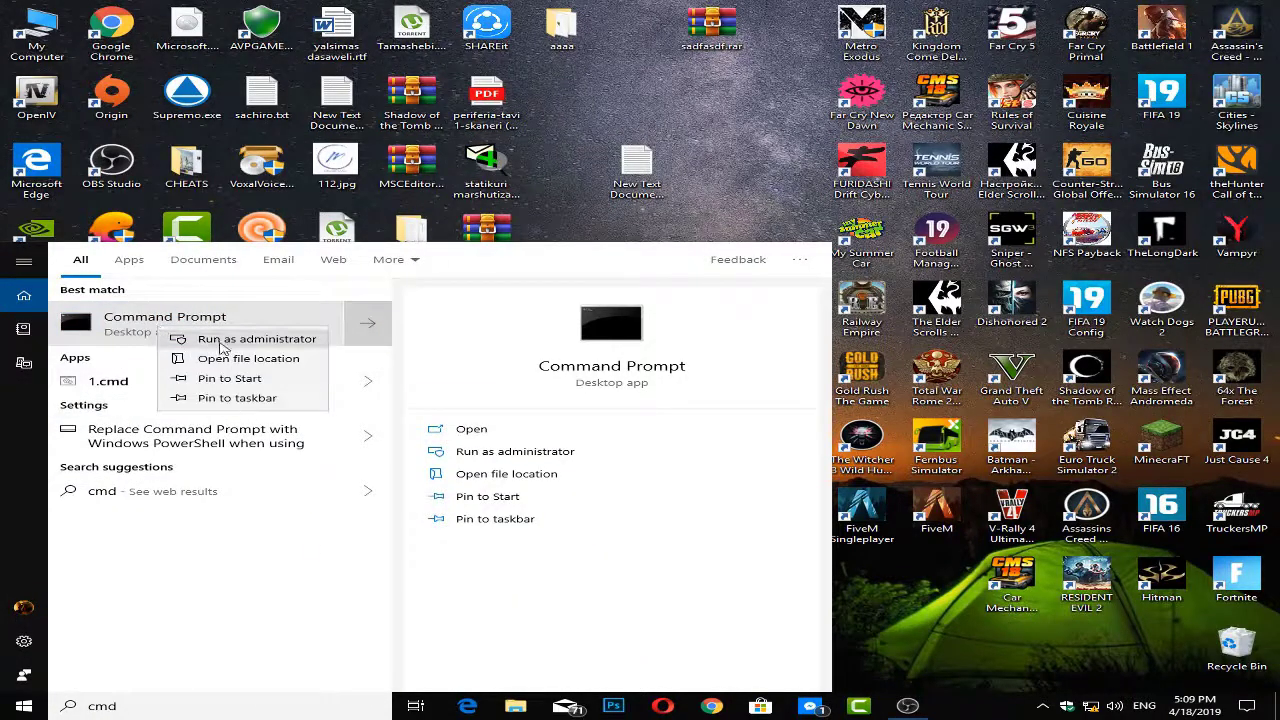
pyautogui.click(256, 338)
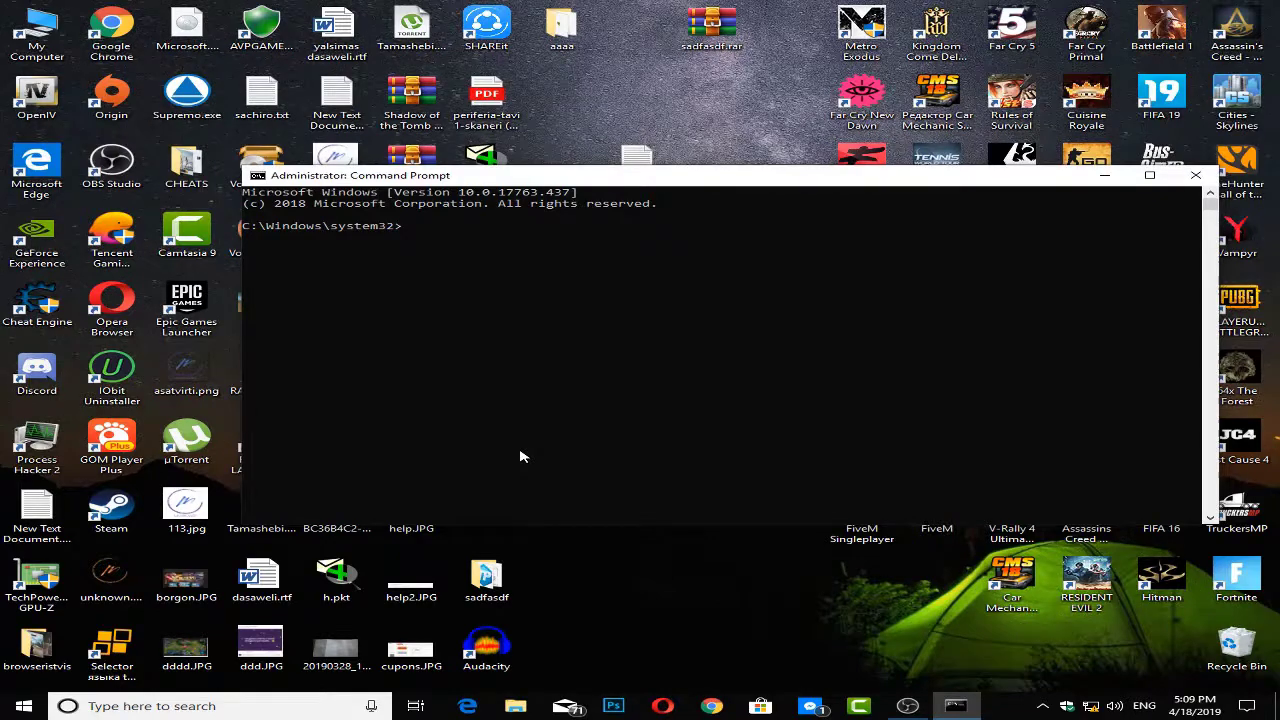
# Run tasklist to list all running processes with their PIDs and memory usage
pyautogui.write('task')
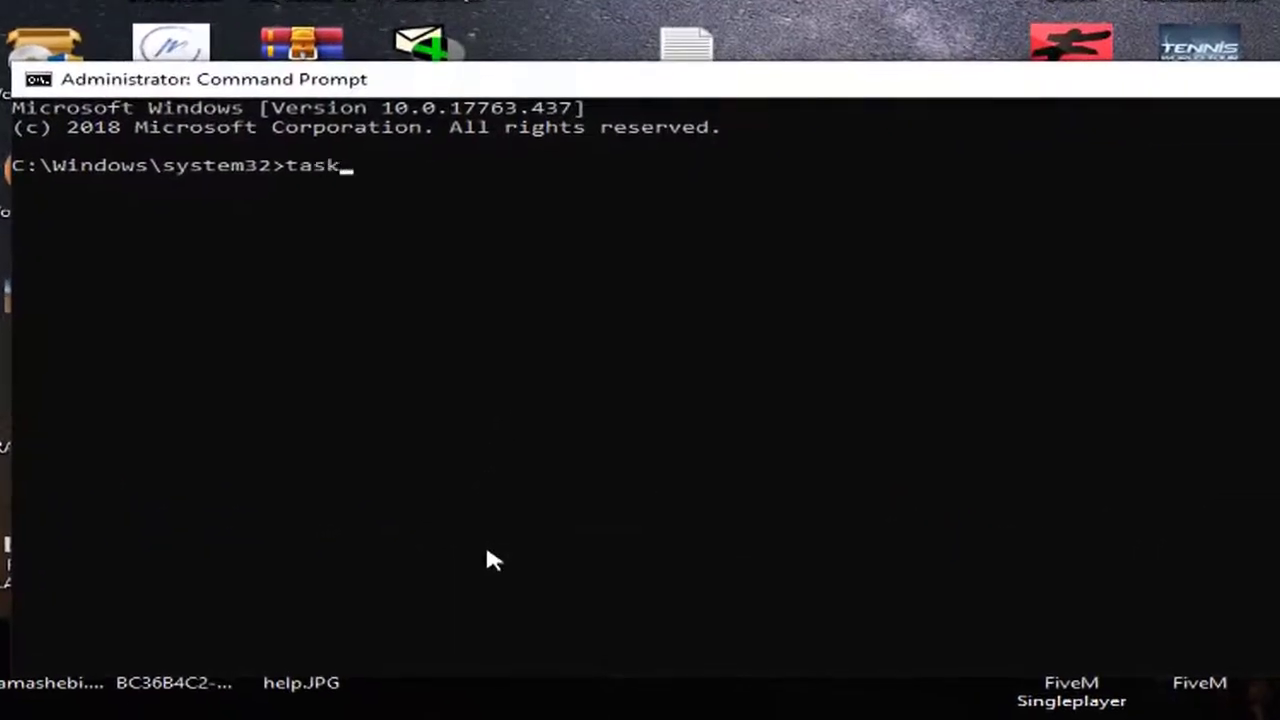
pyautogui.press('Return')
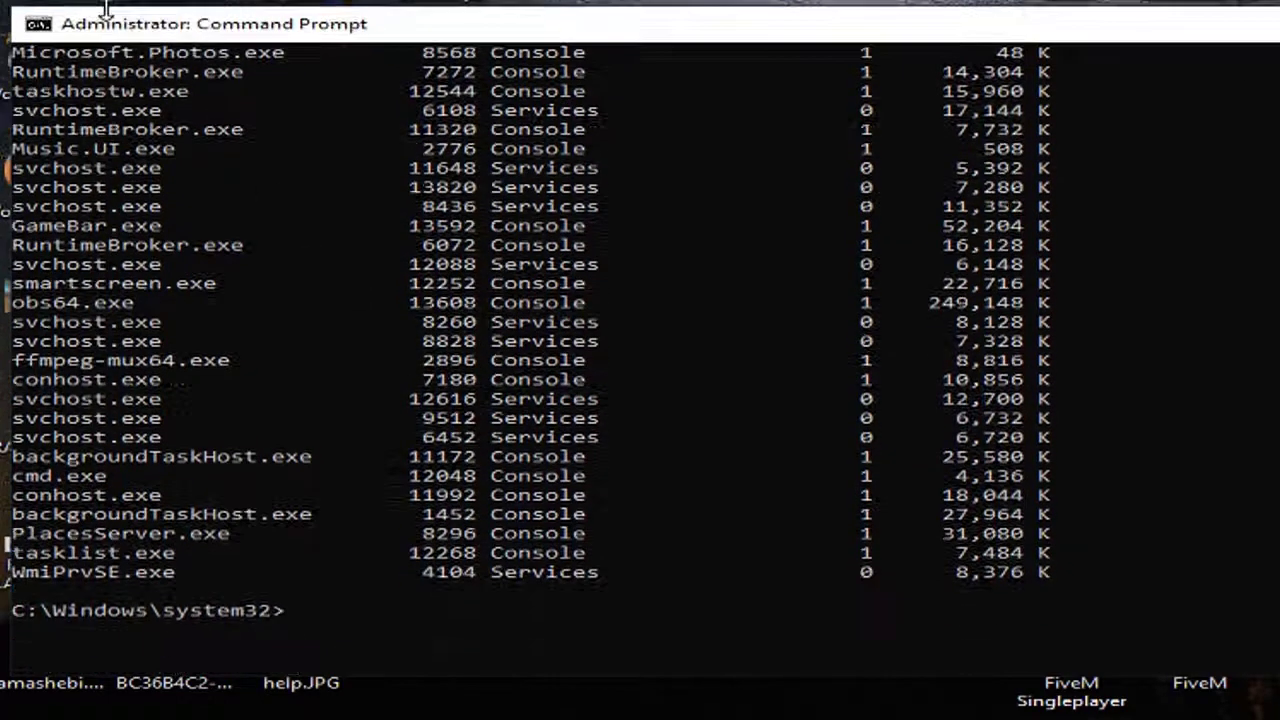
pyautogui.scroll(3)
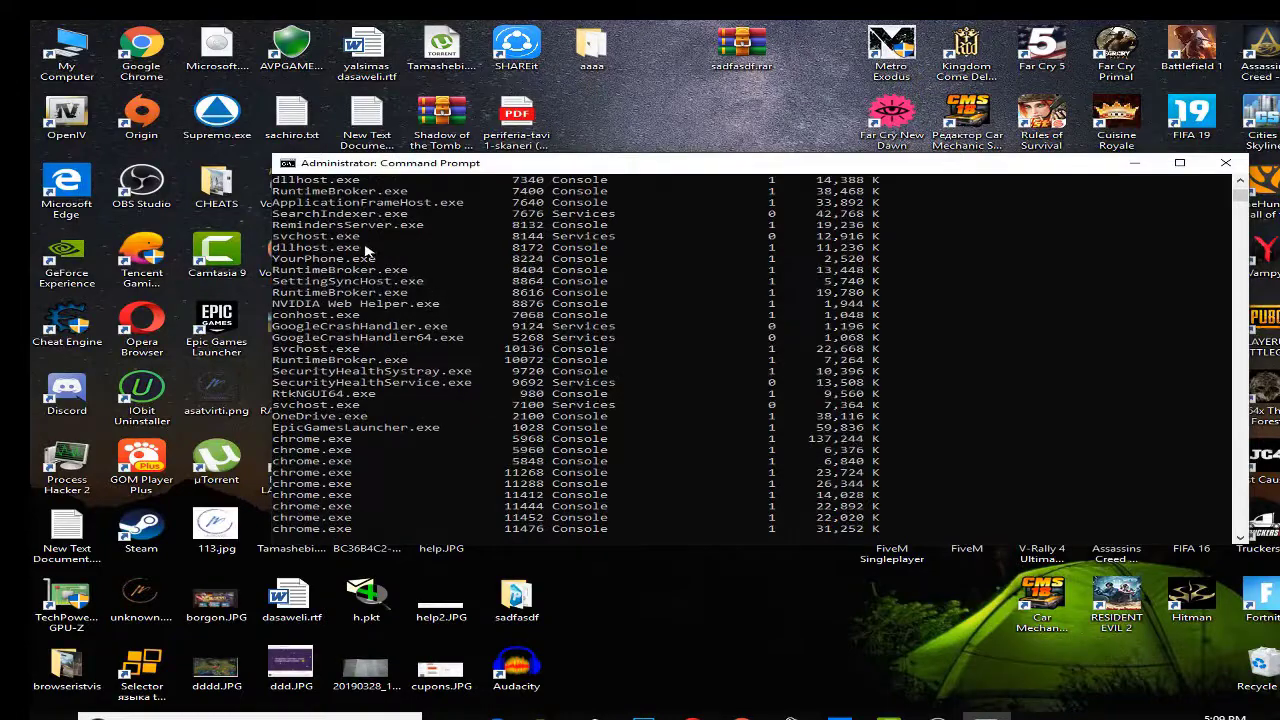
# Scroll through the tasklist output and mark OneDrive.exe's PID 2100
pyautogui.scroll(3)
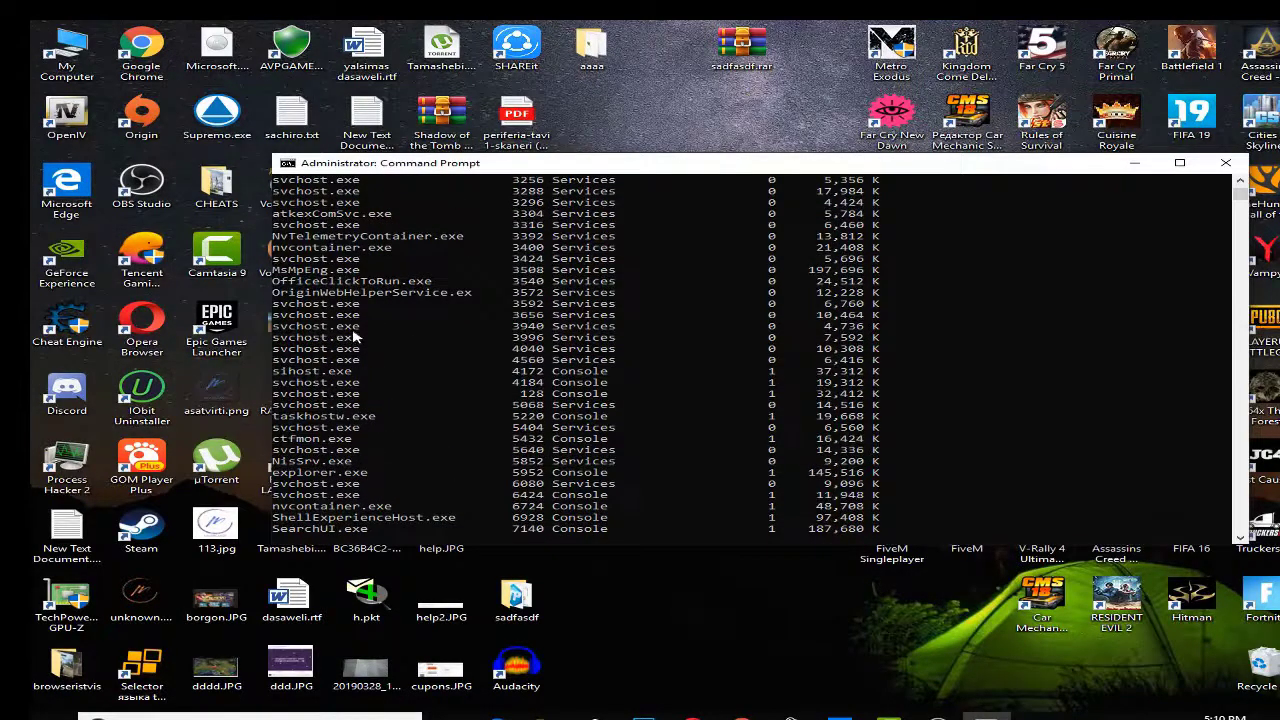
pyautogui.scroll(-3)
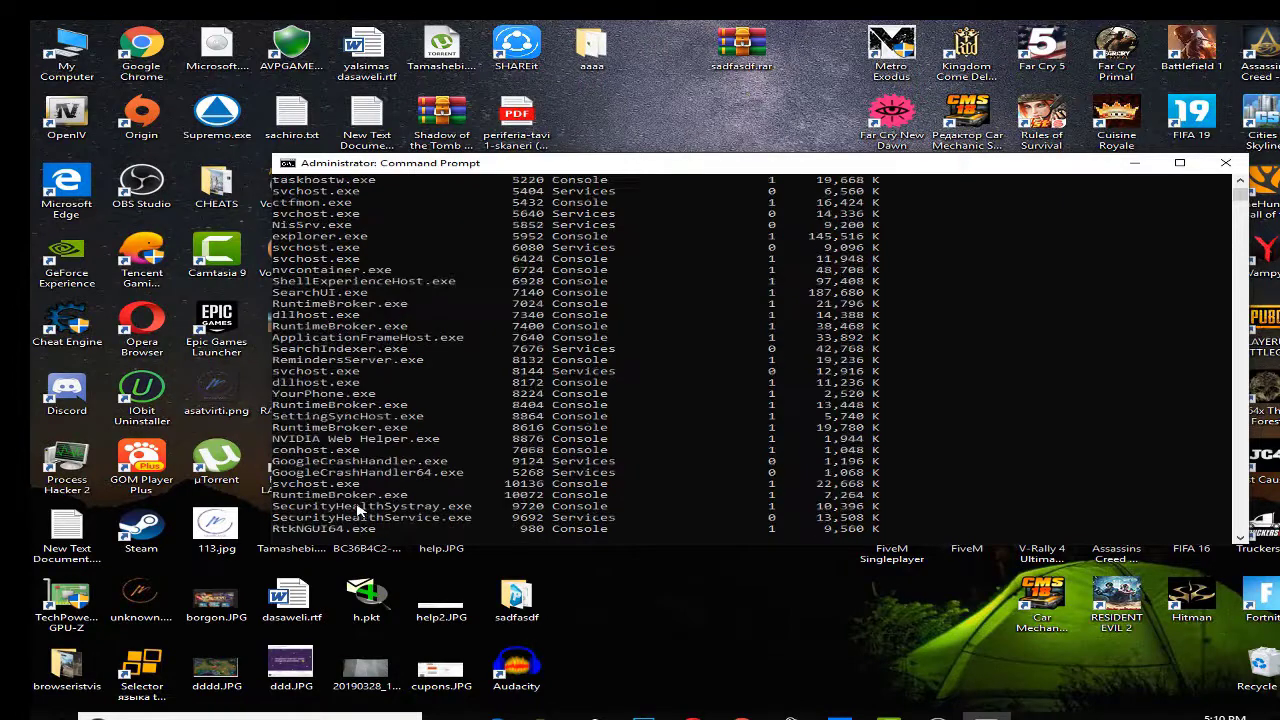
pyautogui.scroll(-3)
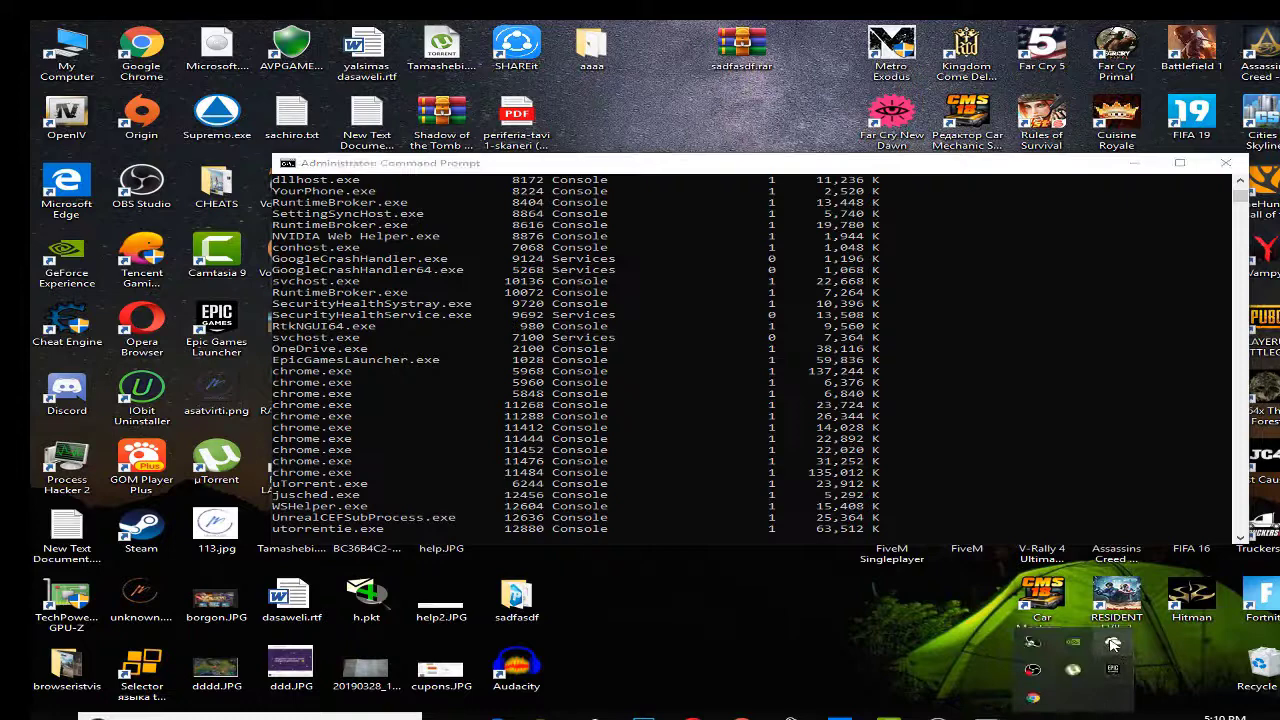
pyautogui.scroll(-3)
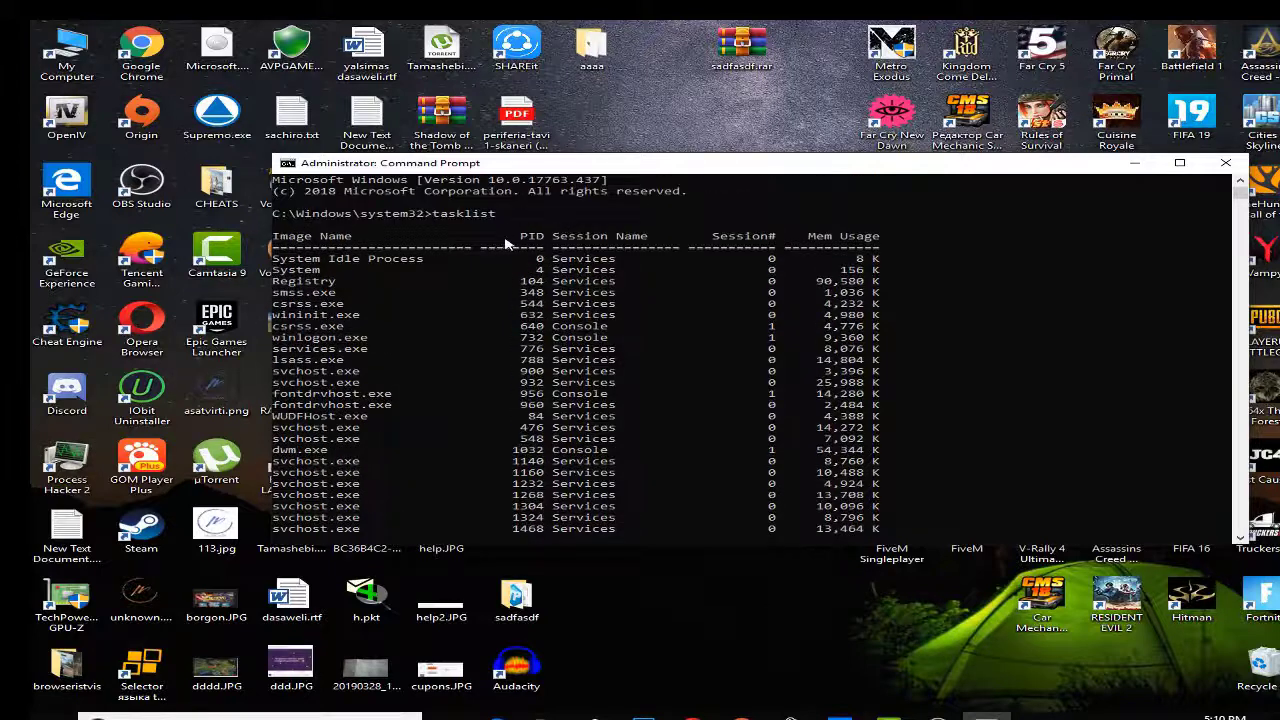
pyautogui.scroll(-3)
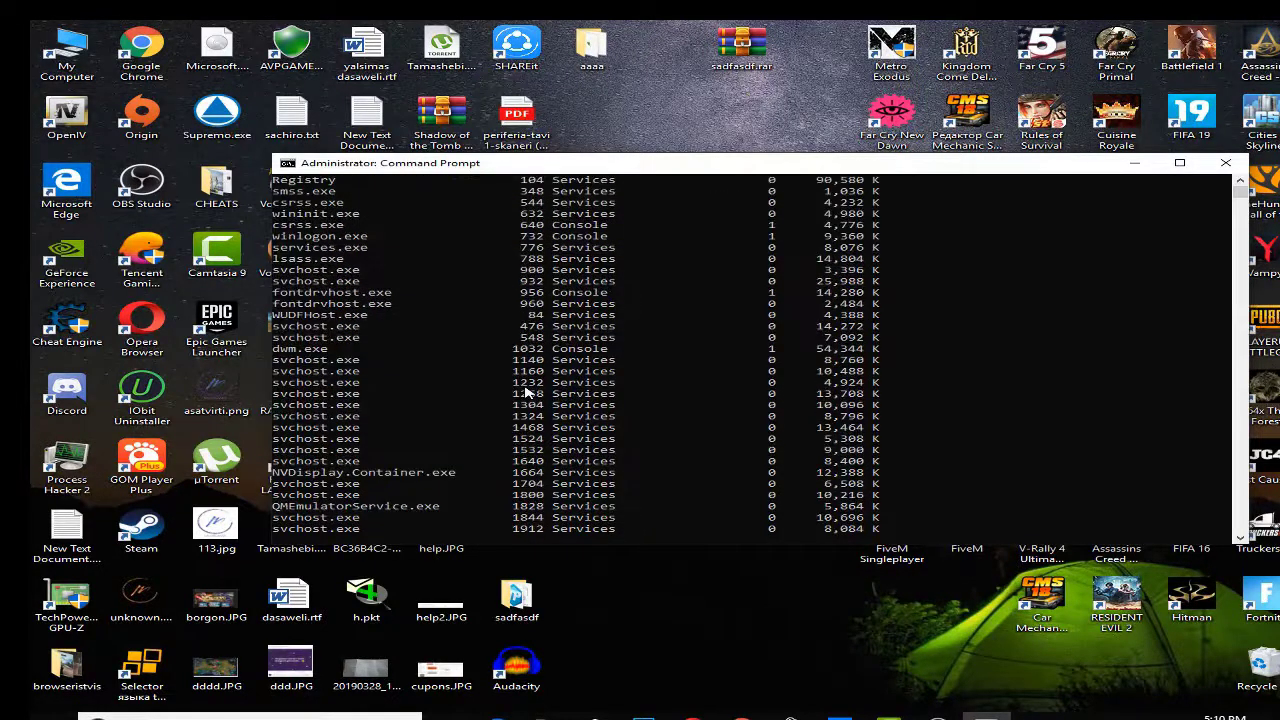
pyautogui.moveTo(416, 388)
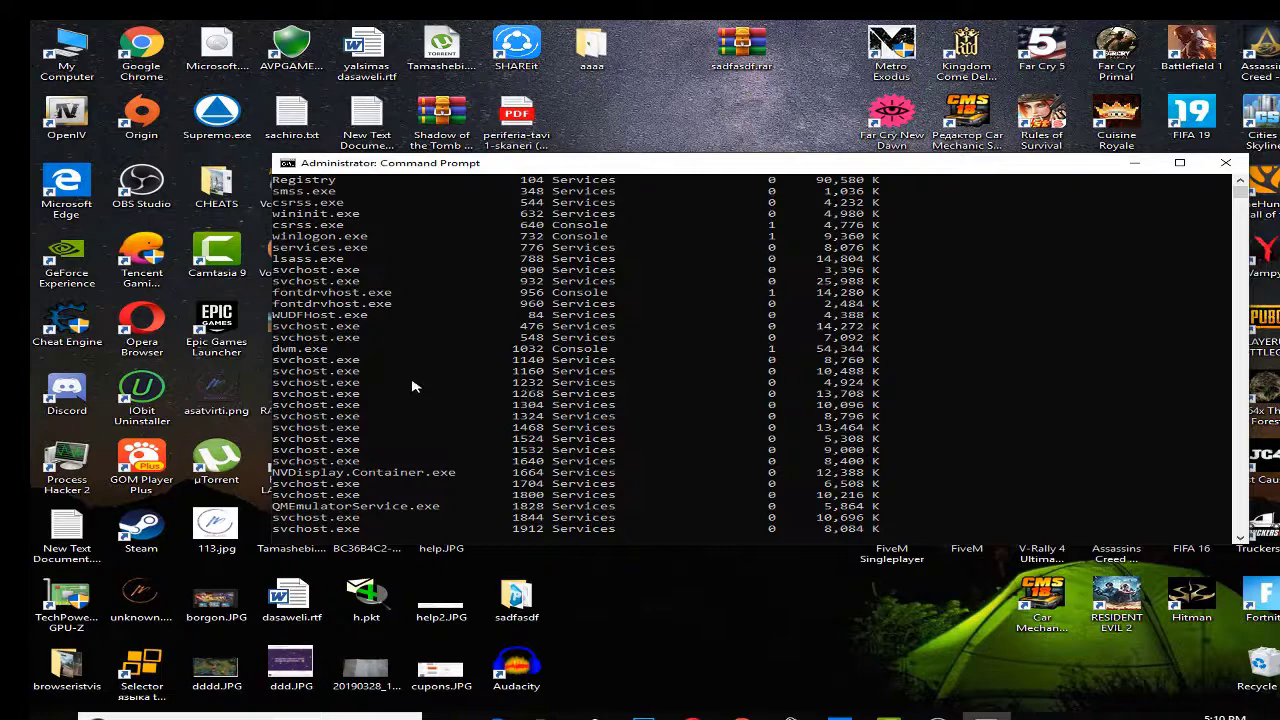
pyautogui.scroll(-3)
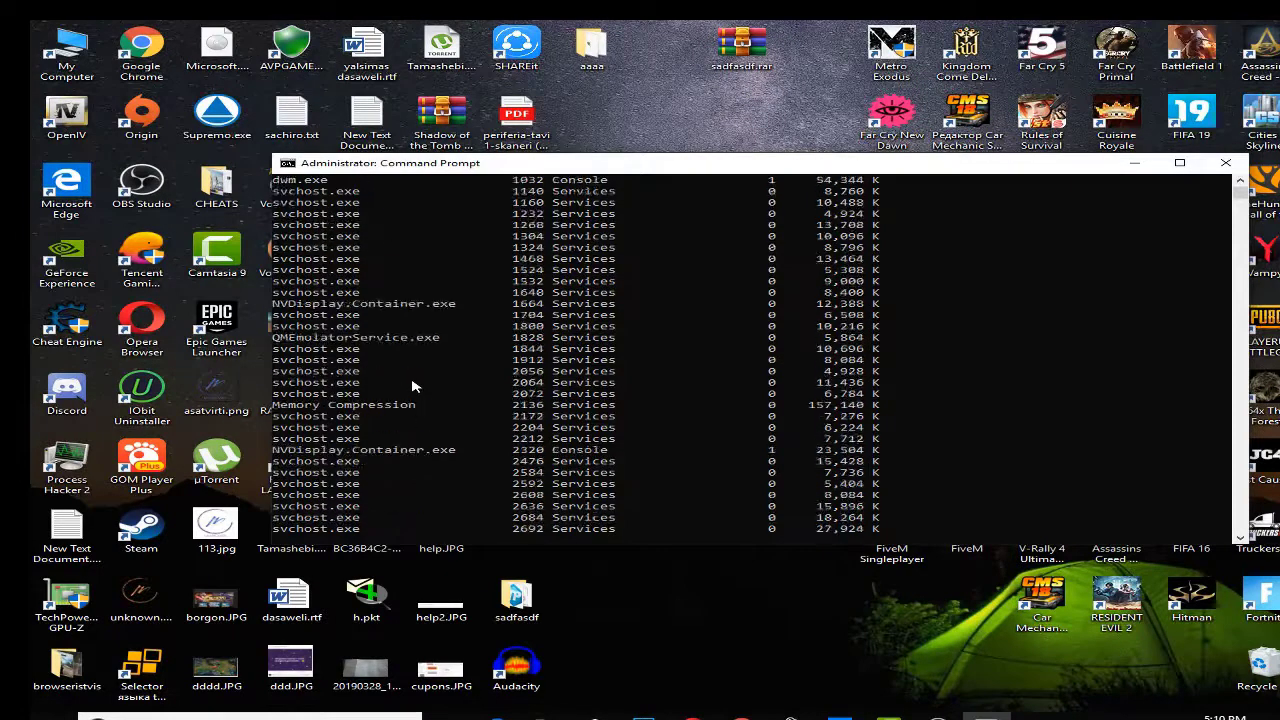
pyautogui.scroll(-3)
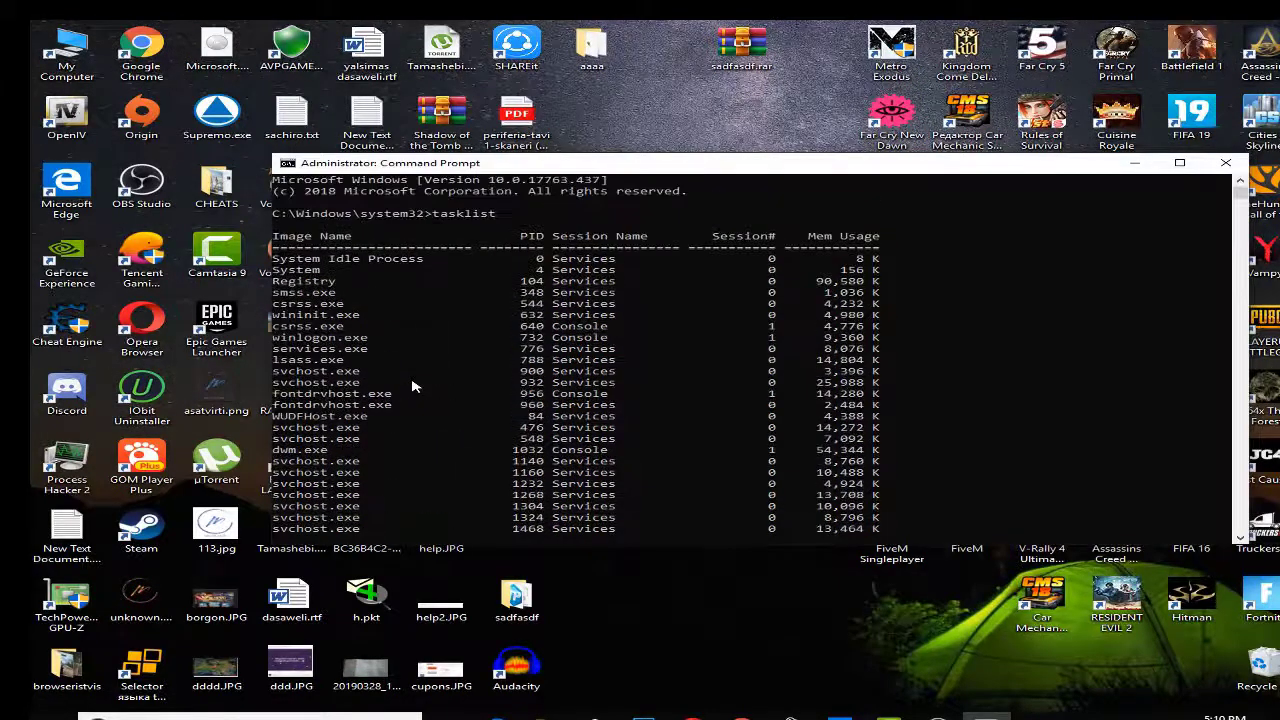
pyautogui.scroll(-3)
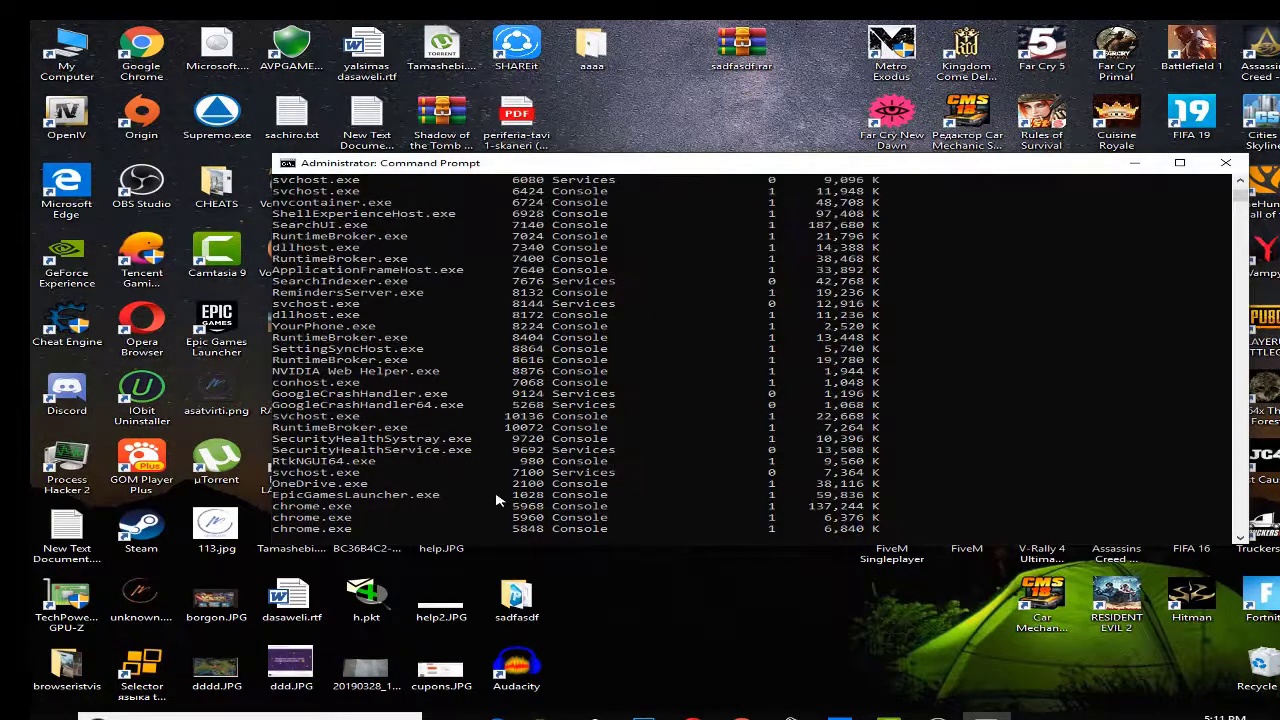
pyautogui.click(476, 500)
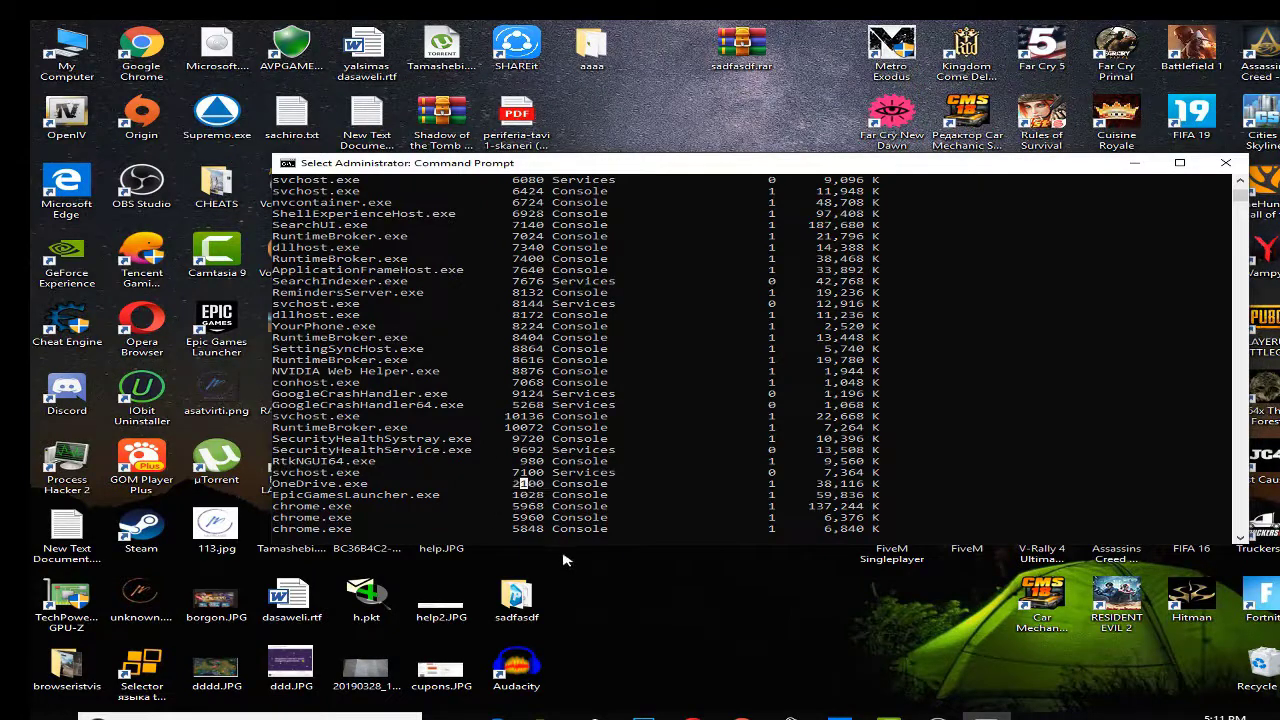
pyautogui.moveTo(500, 490)
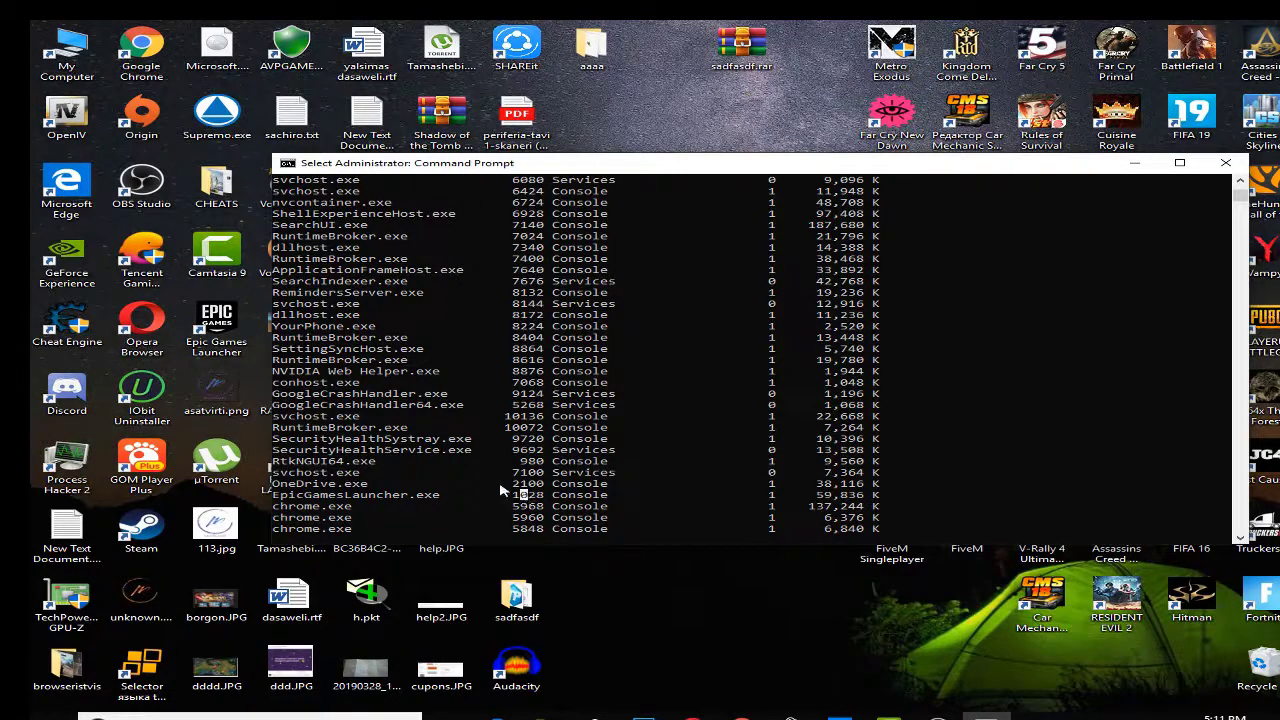
pyautogui.scroll(-3)
pyautogui.write('taskki')
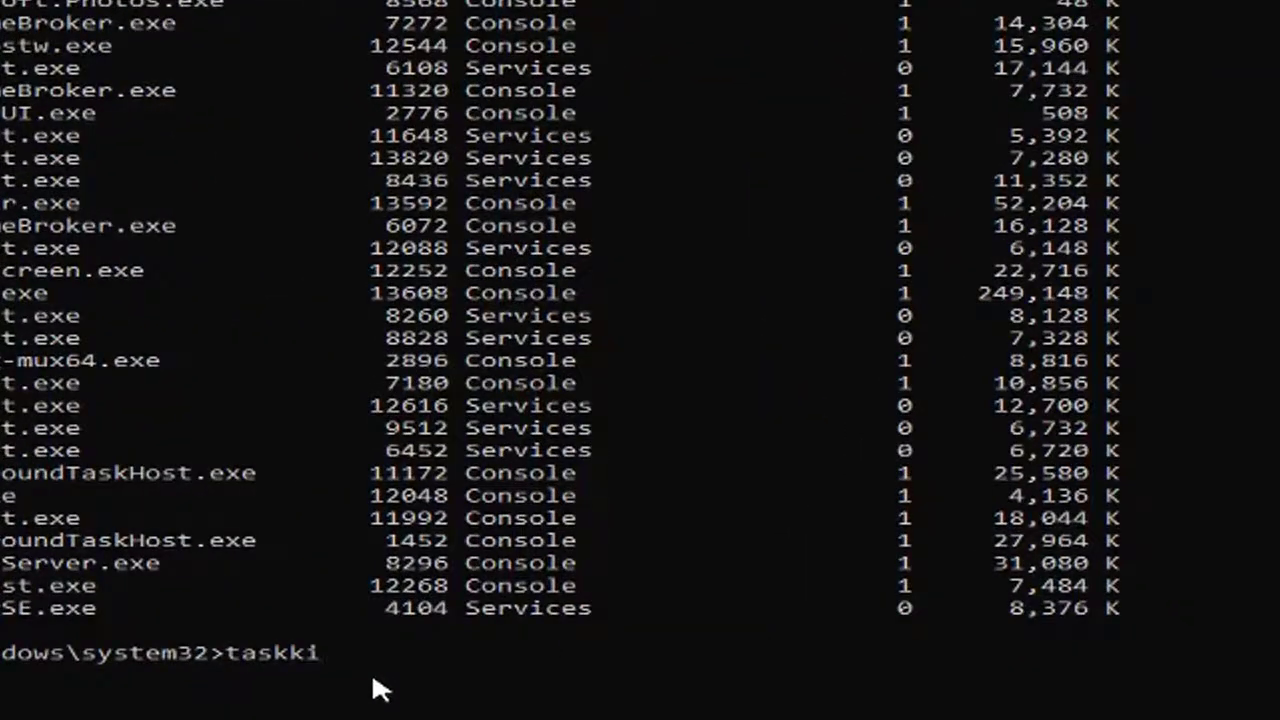
# Forcibly terminate OneDrive with taskkill /F /PID 2100
pyautogui.write('ll')
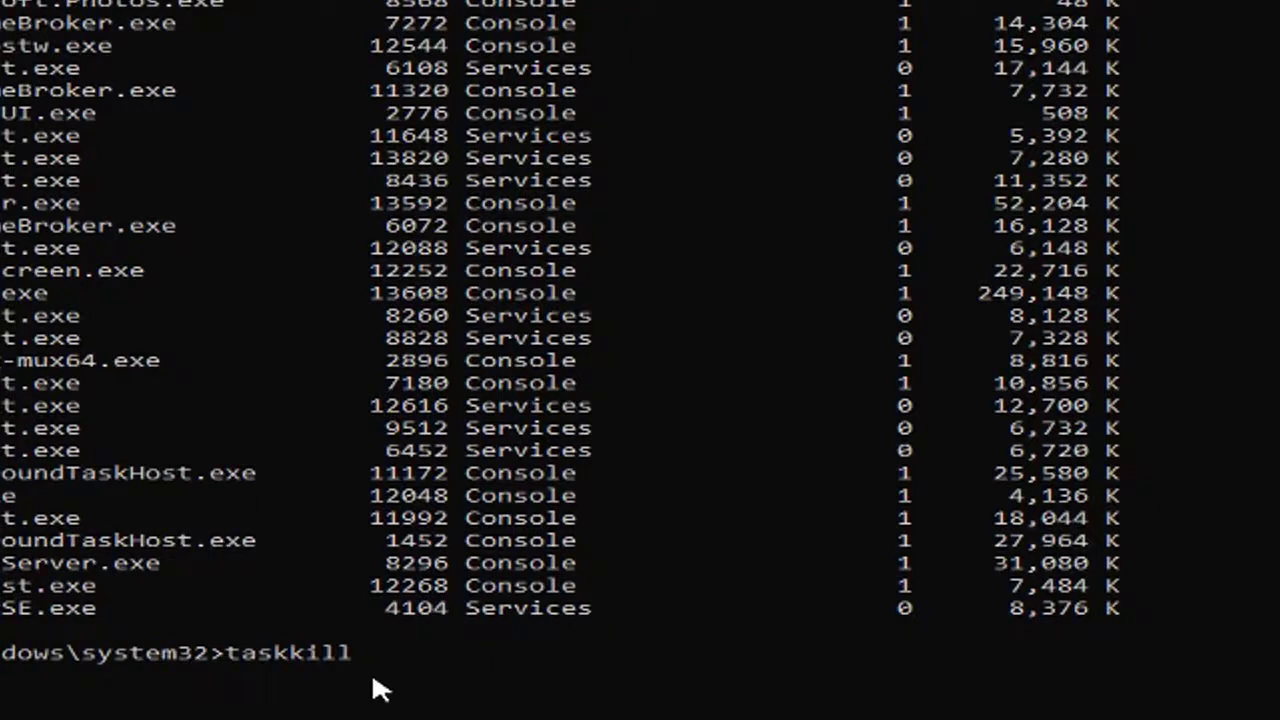
pyautogui.write('/F')
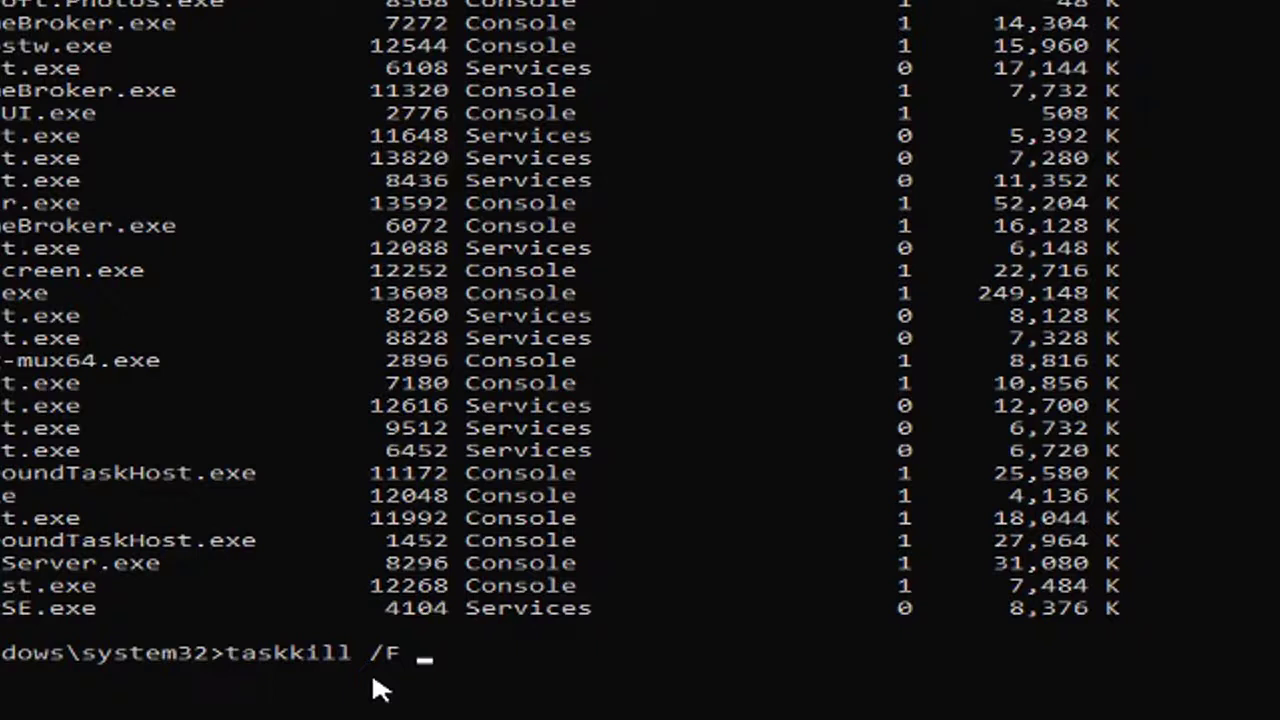
pyautogui.write('/PID')
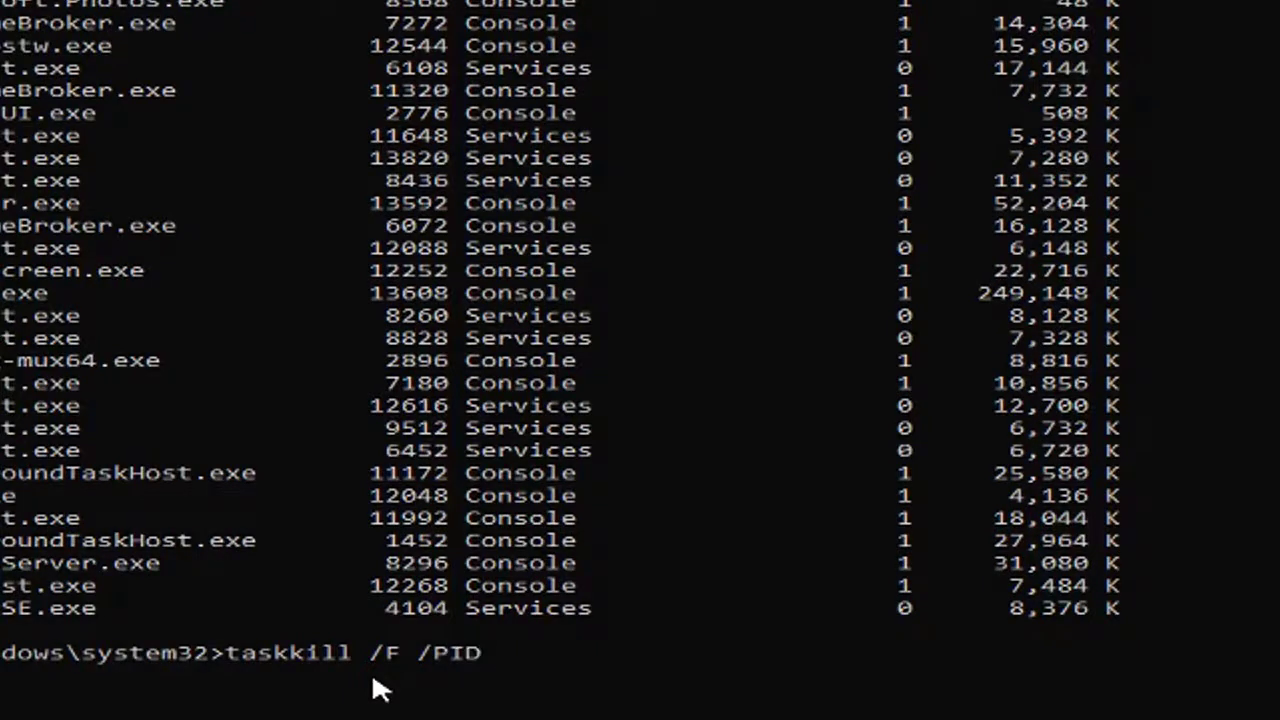
pyautogui.write('210')
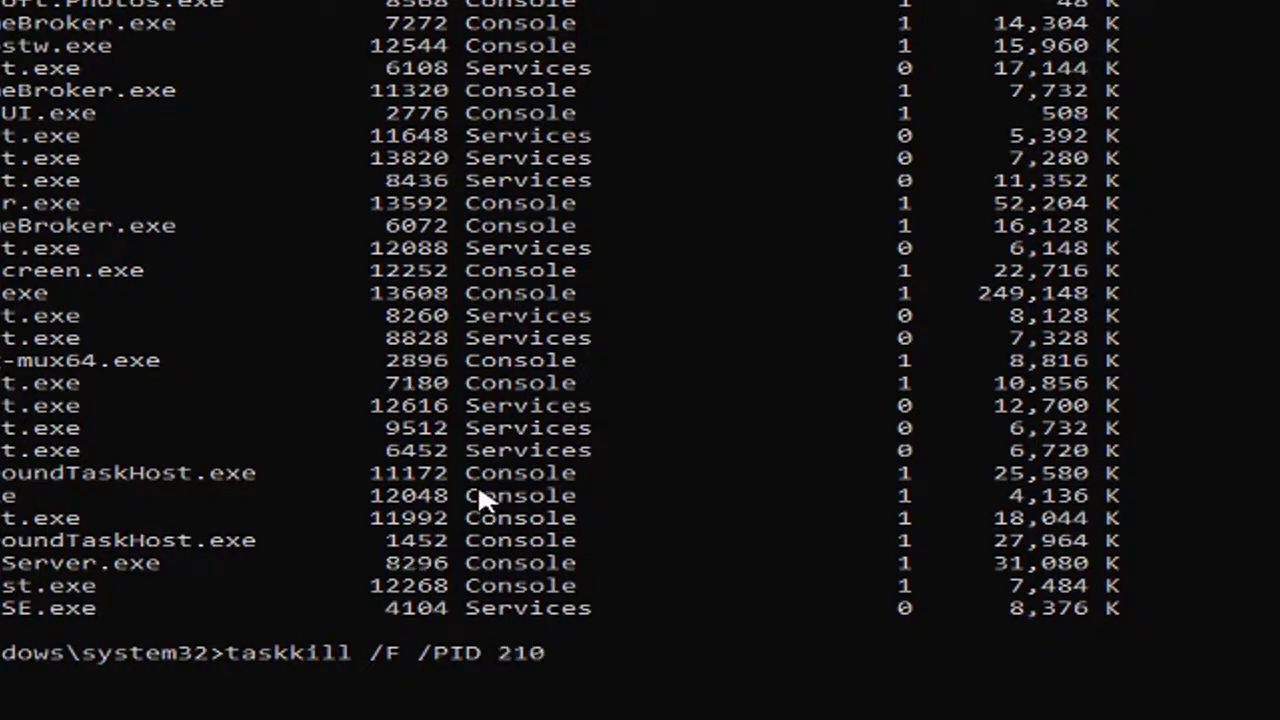
pyautogui.press('Return')
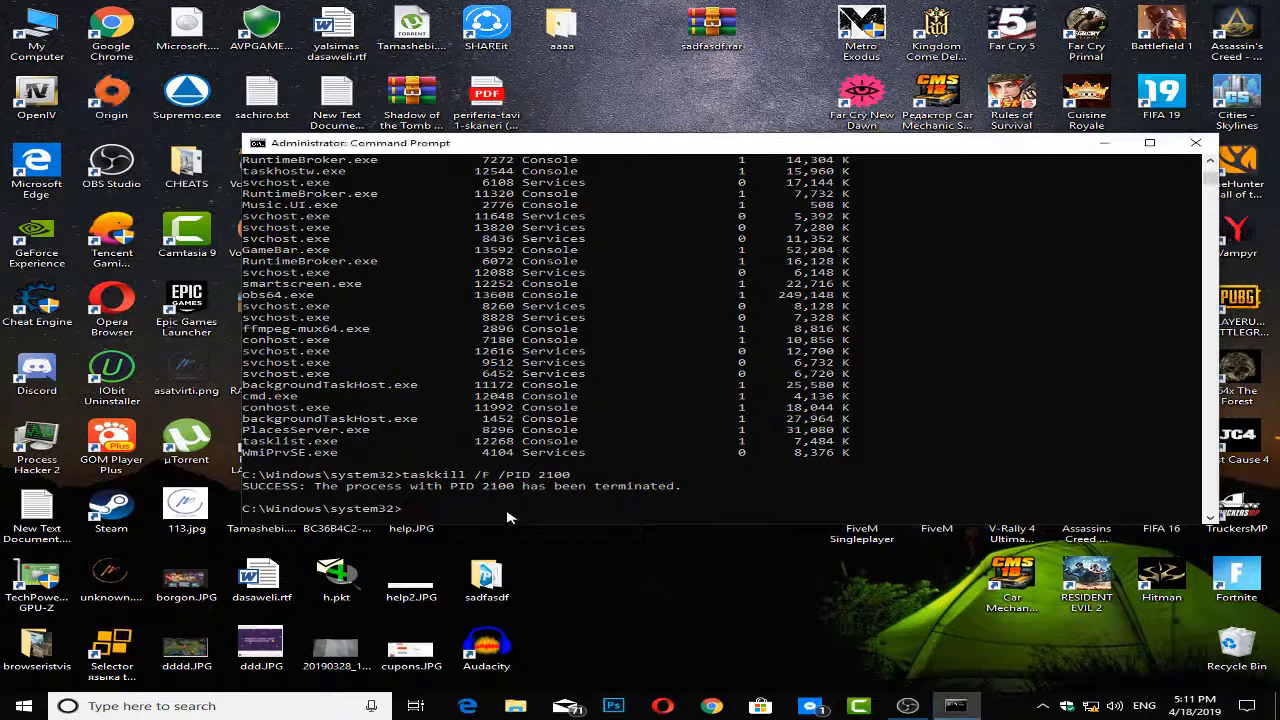
# Run tasklist again, locate uTorrent.exe, and begin a new taskkill command
pyautogui.write('taskkill /F /PID 2100')
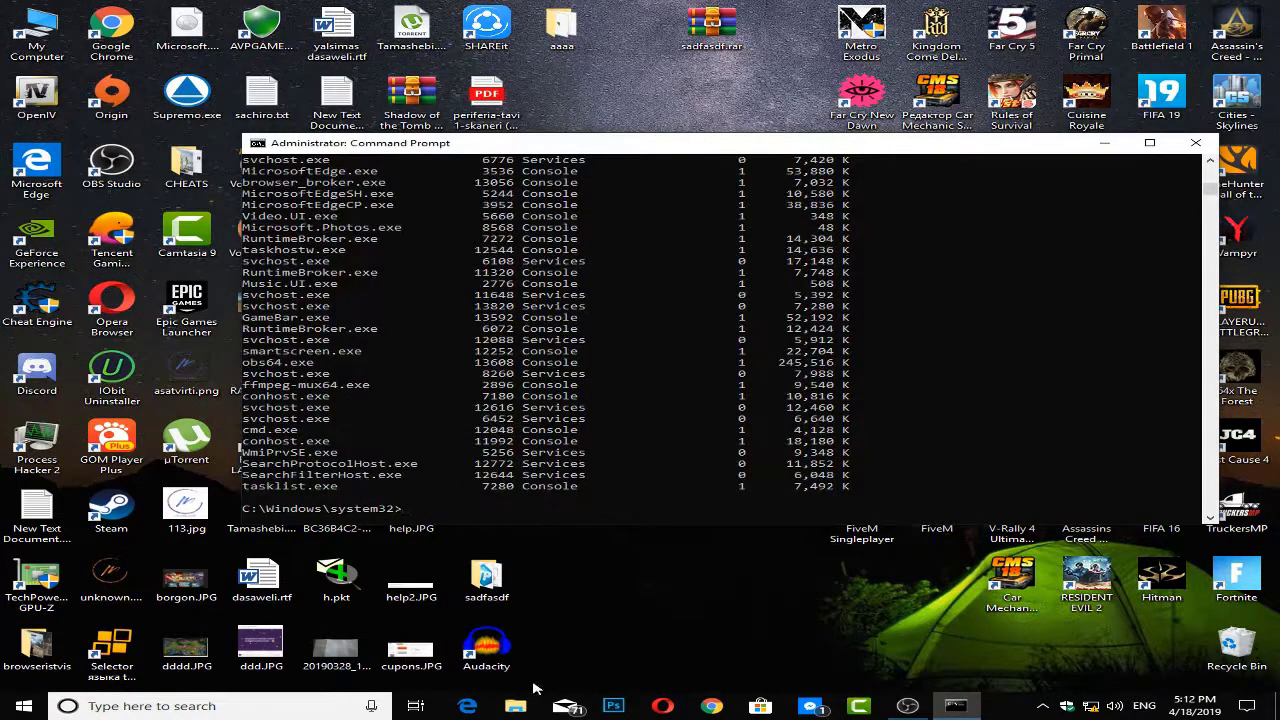
pyautogui.moveTo(572, 620)
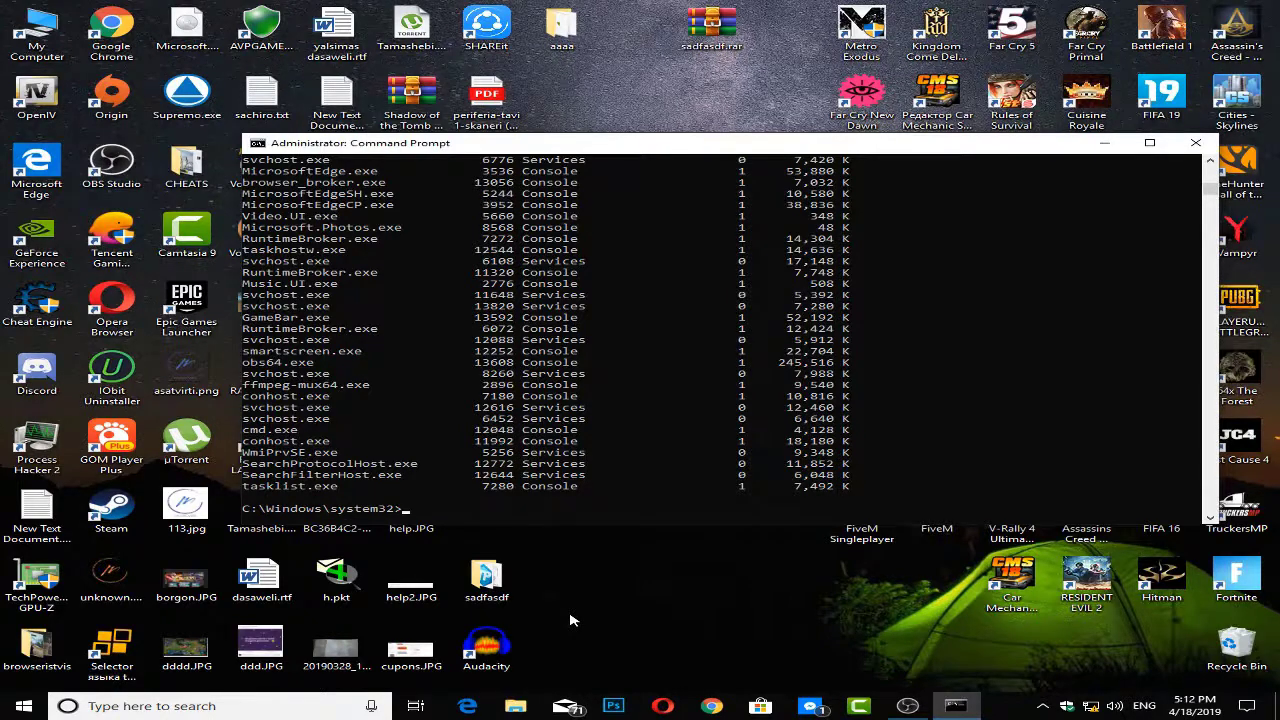
pyautogui.write('task')
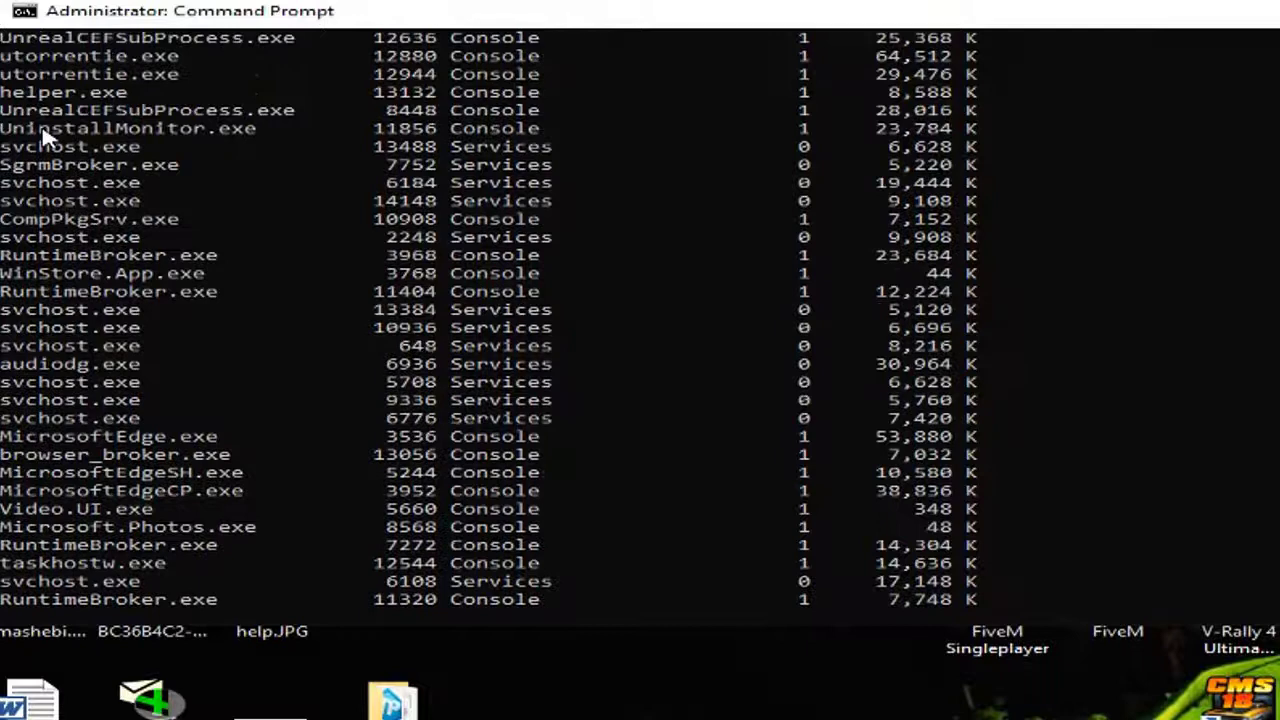
pyautogui.scroll(3)
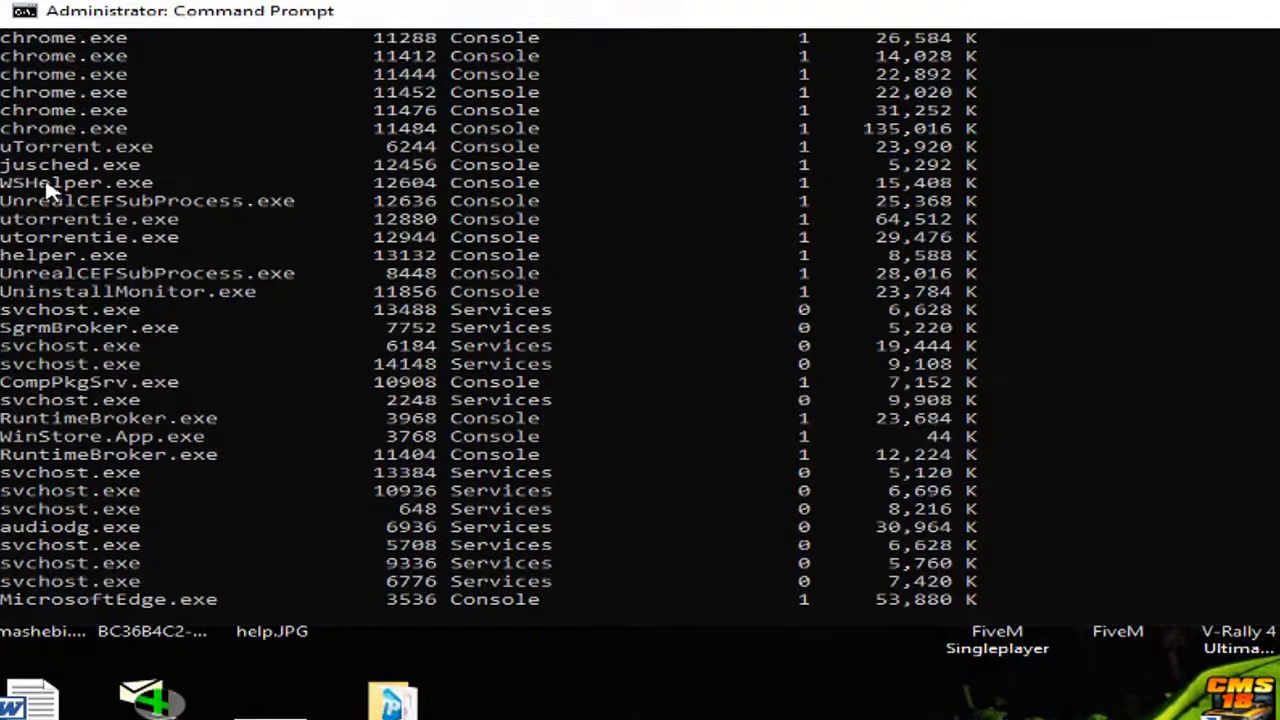
pyautogui.moveTo(70, 260)
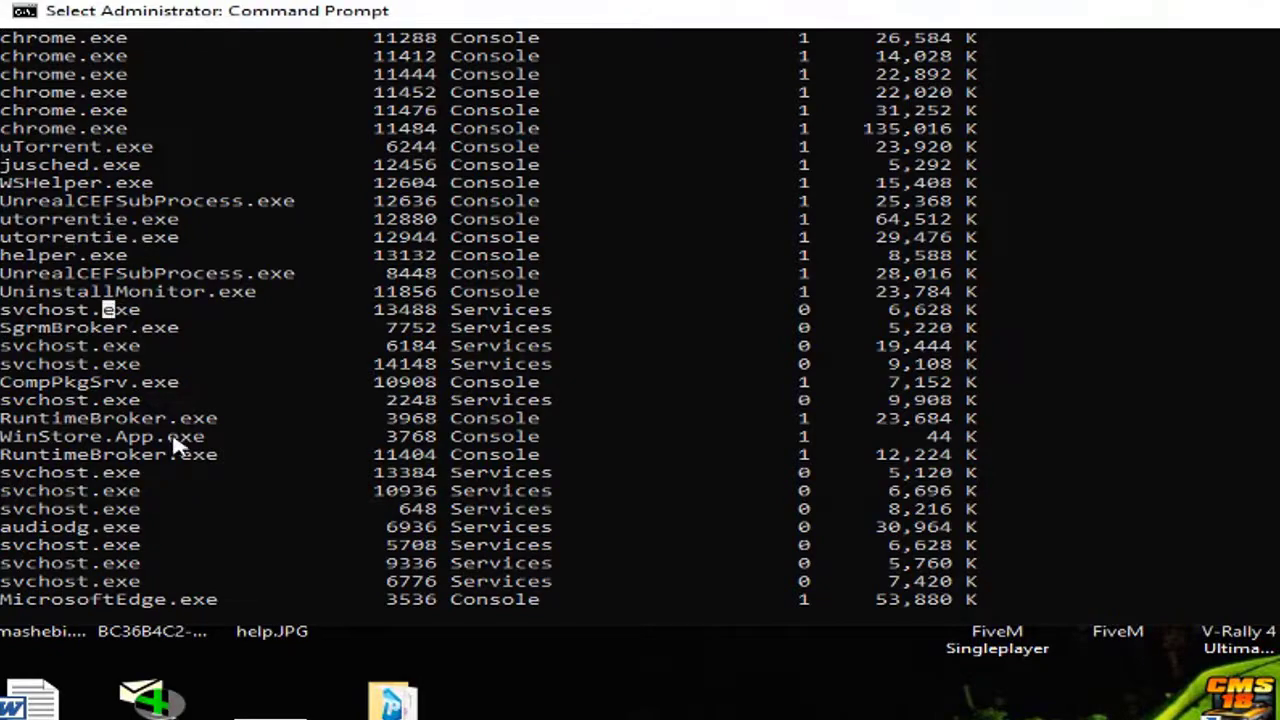
pyautogui.scroll(-3)
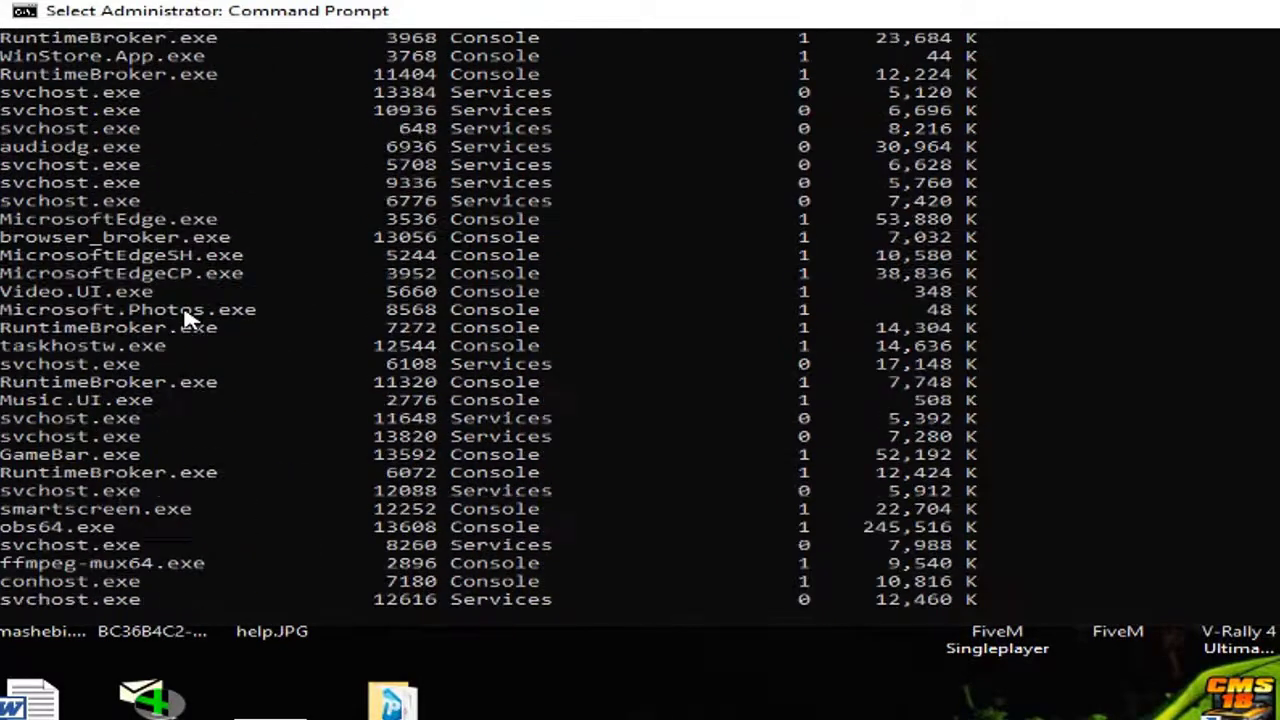
pyautogui.write('taskkill')
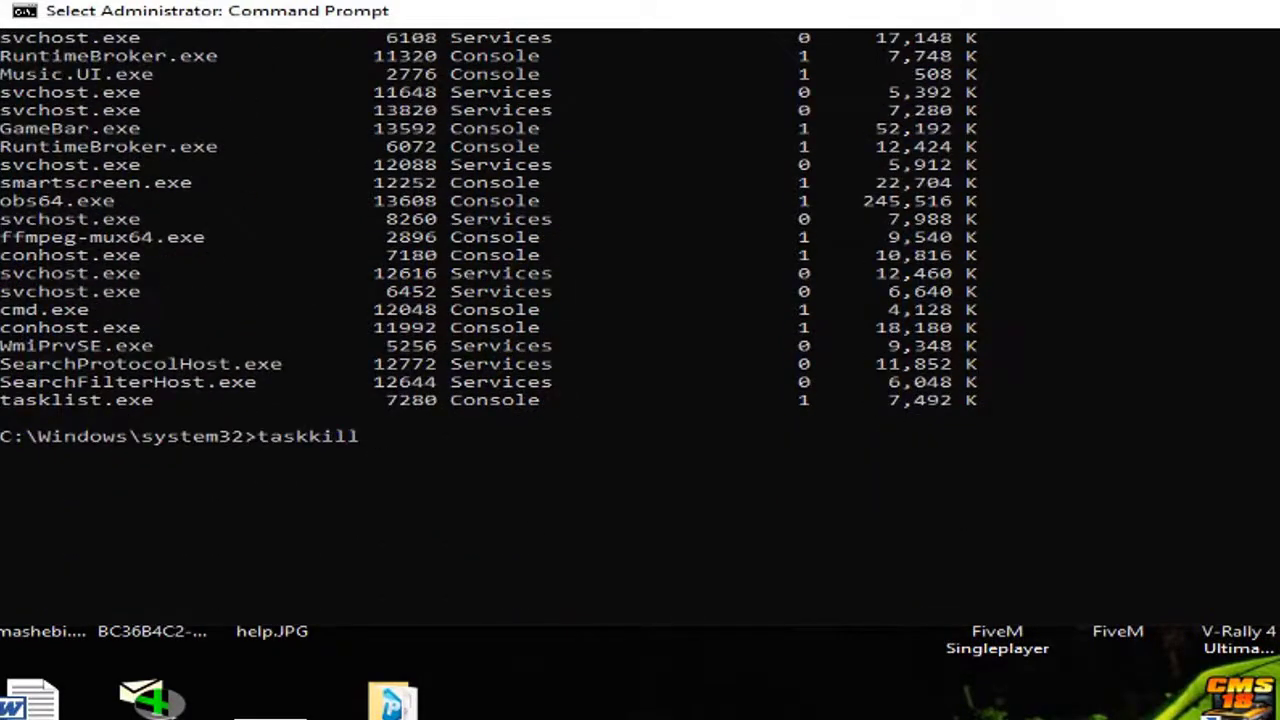
pyautogui.moveTo(568, 504)
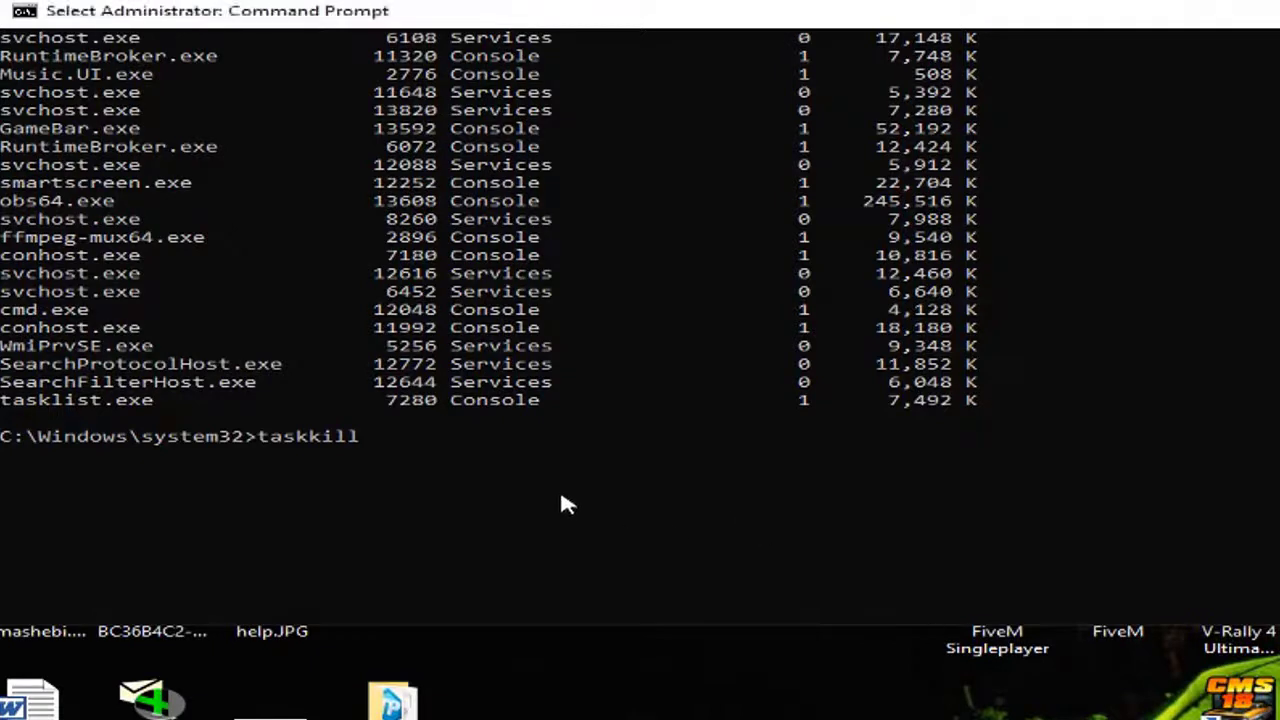
pyautogui.moveTo(518, 480)
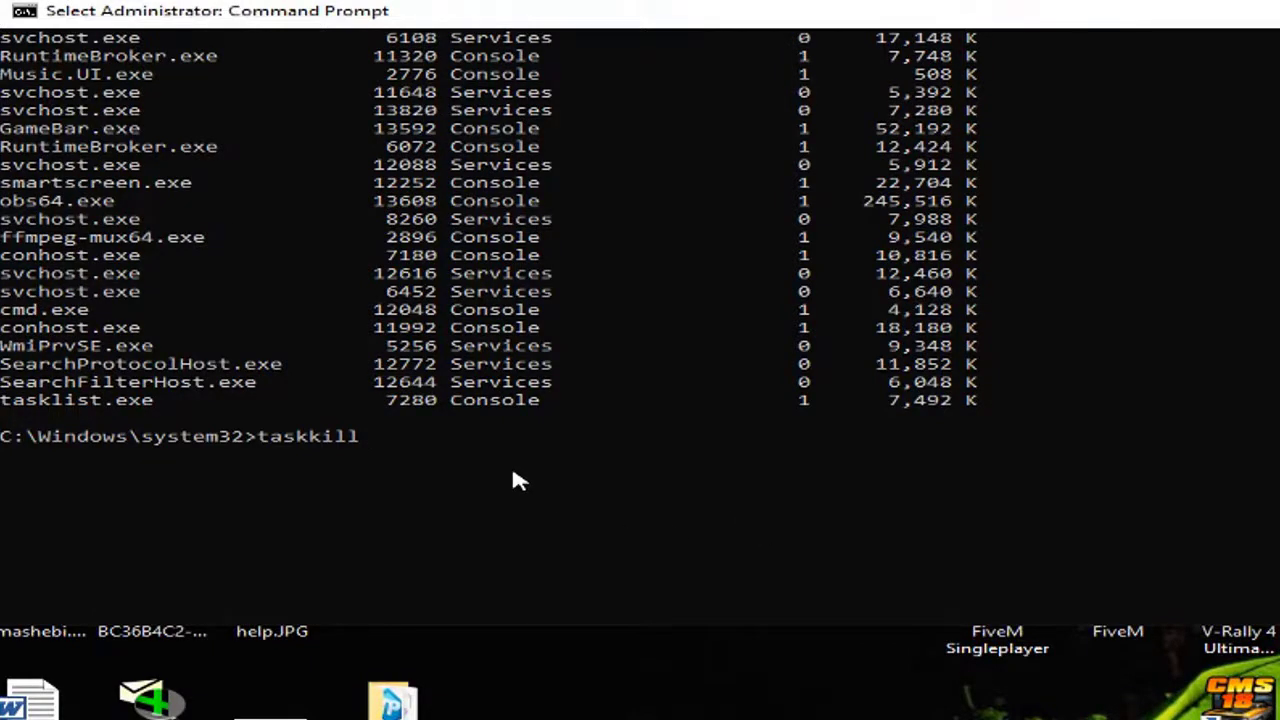
# Forcibly terminate uTorrent by image name with taskkill /F /IM uTorrent.exe
pyautogui.write('?F')
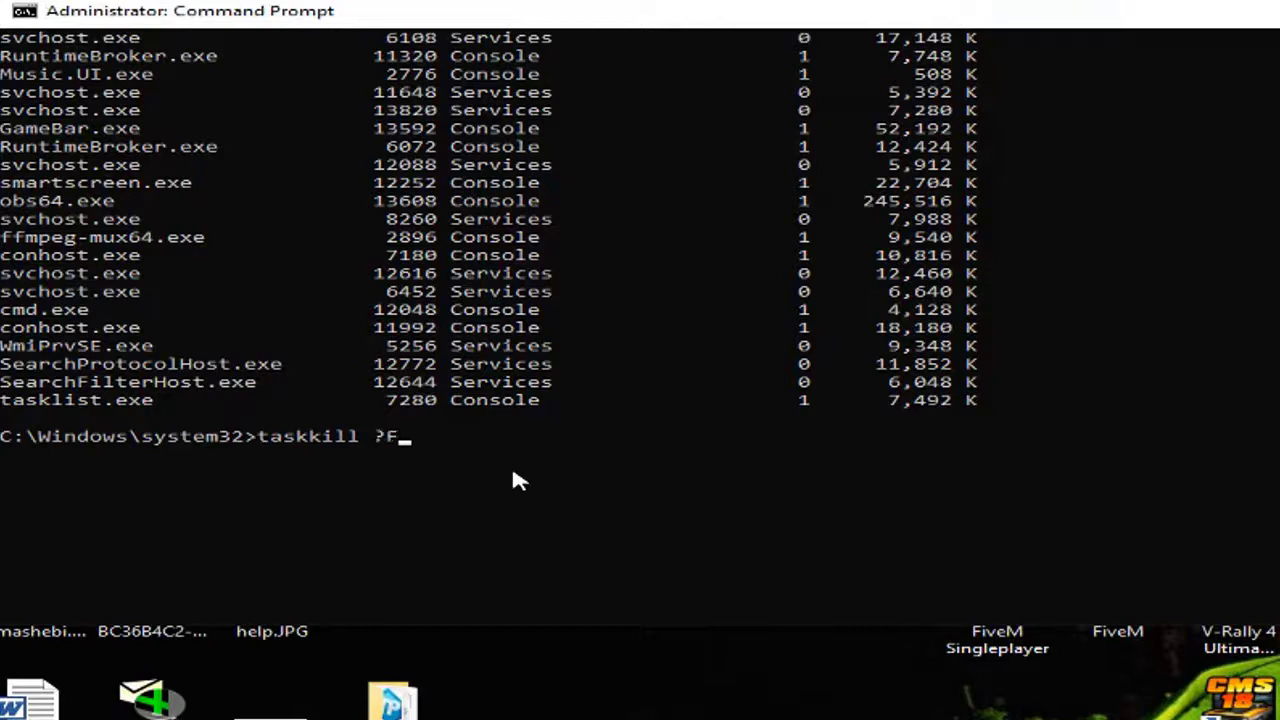
pyautogui.write('/')
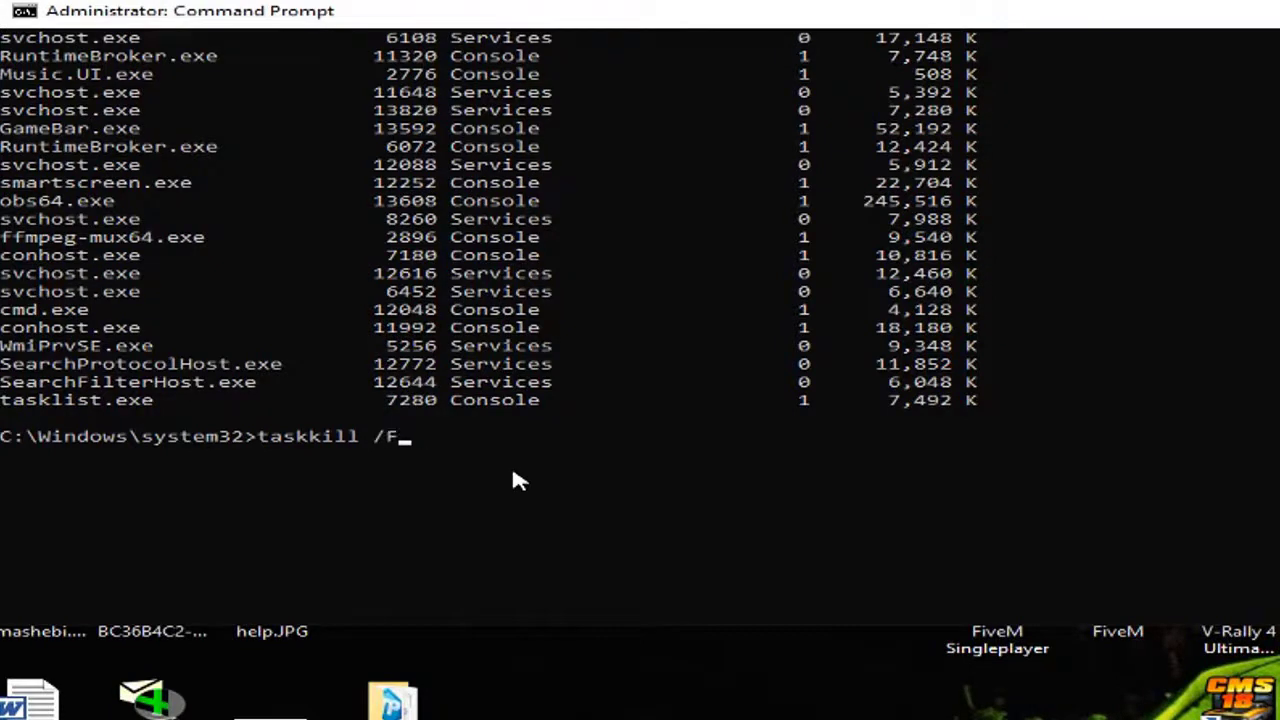
pyautogui.write('/')
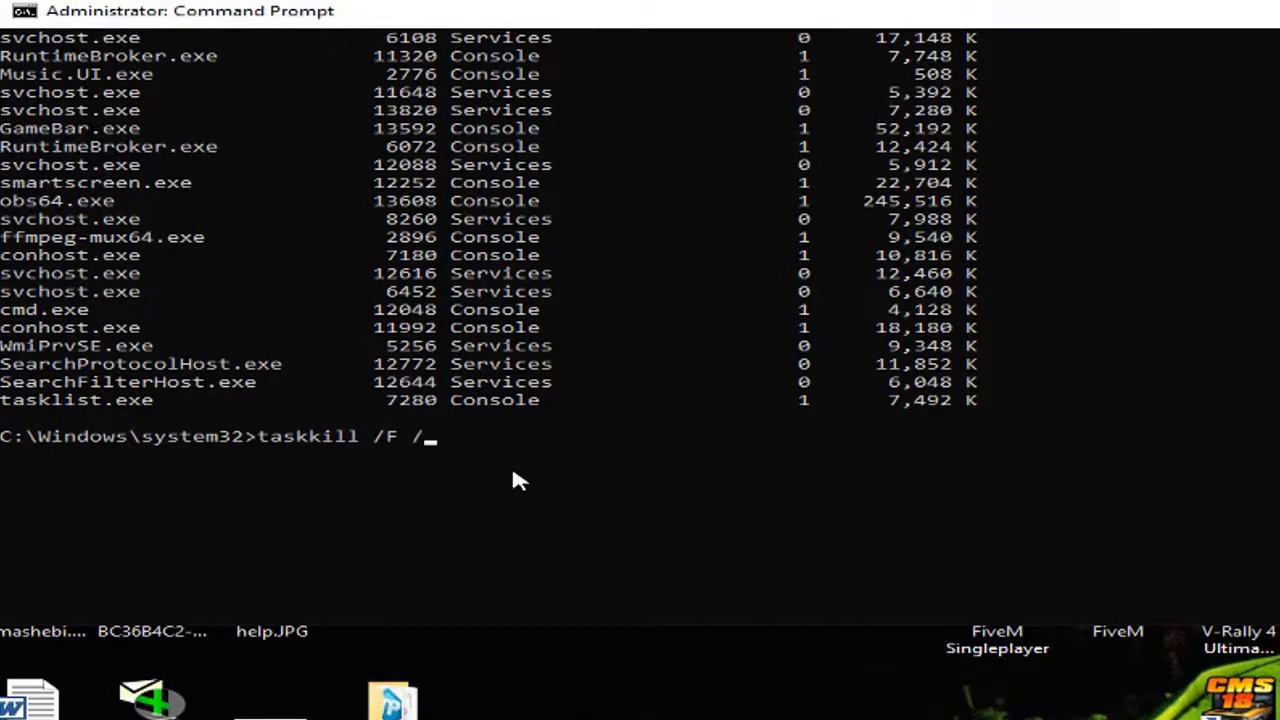
pyautogui.write('IM')
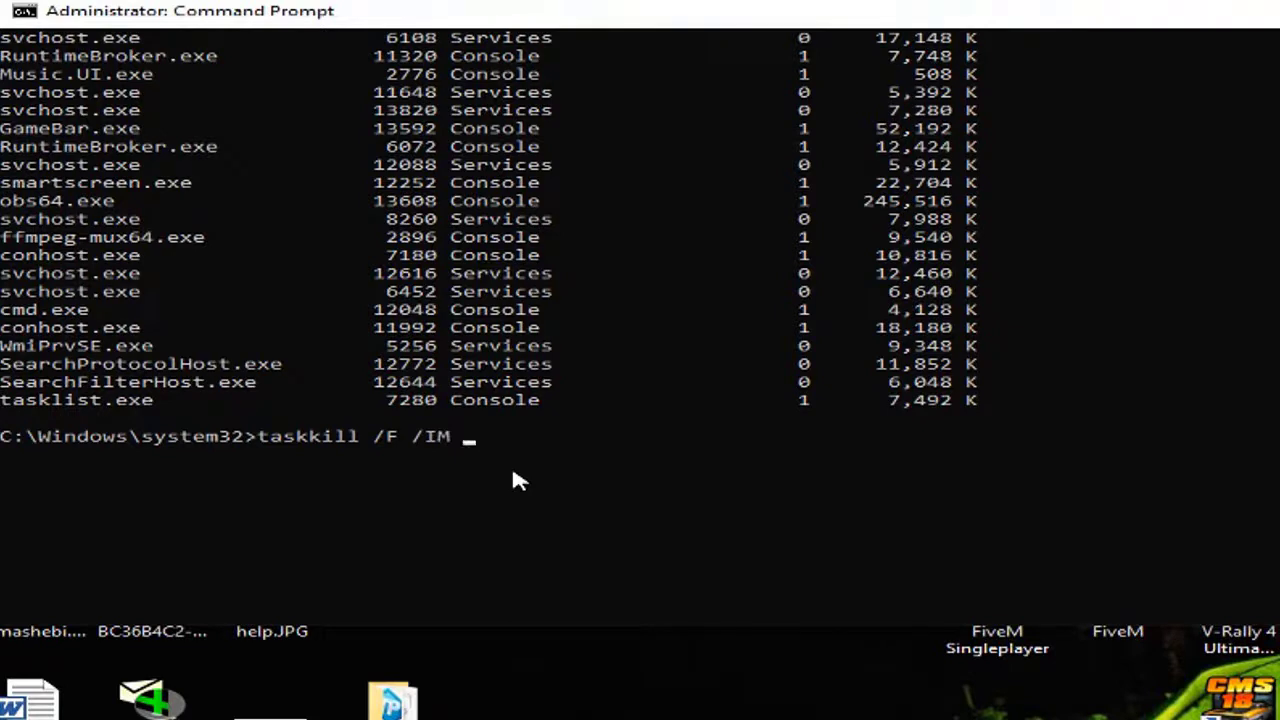
pyautogui.write('U')
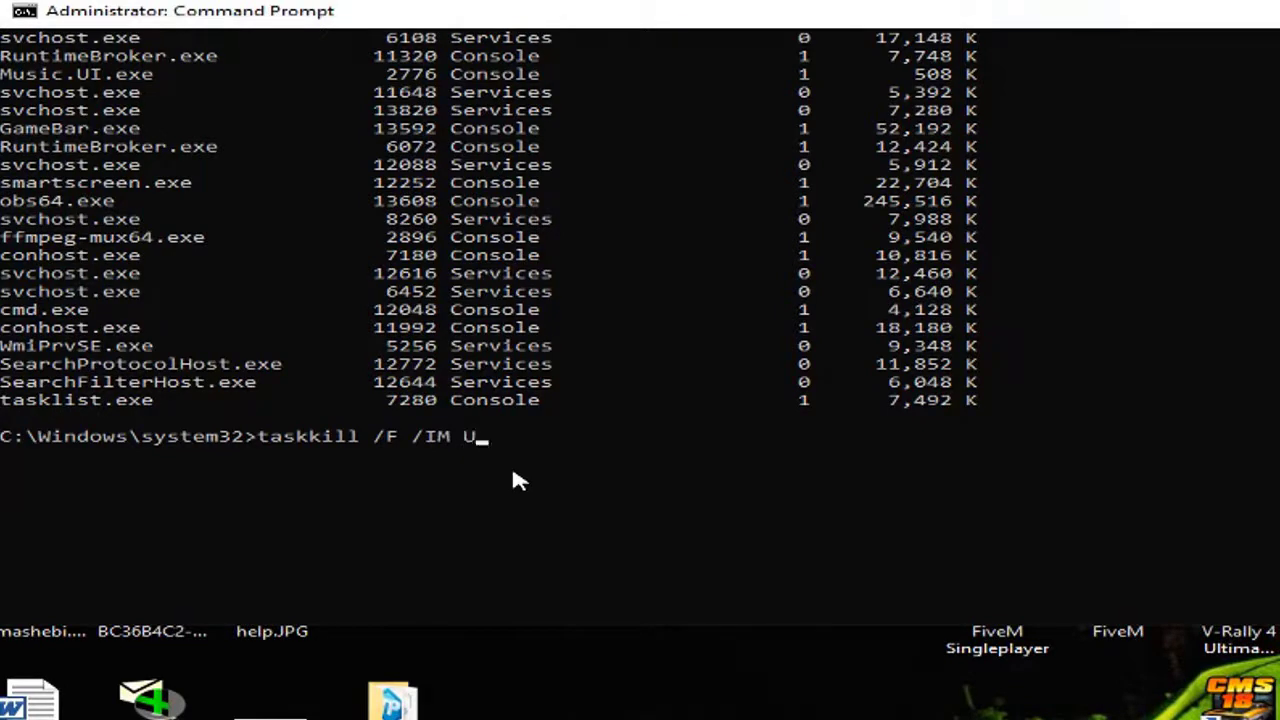
pyautogui.write('Torrent.exe')
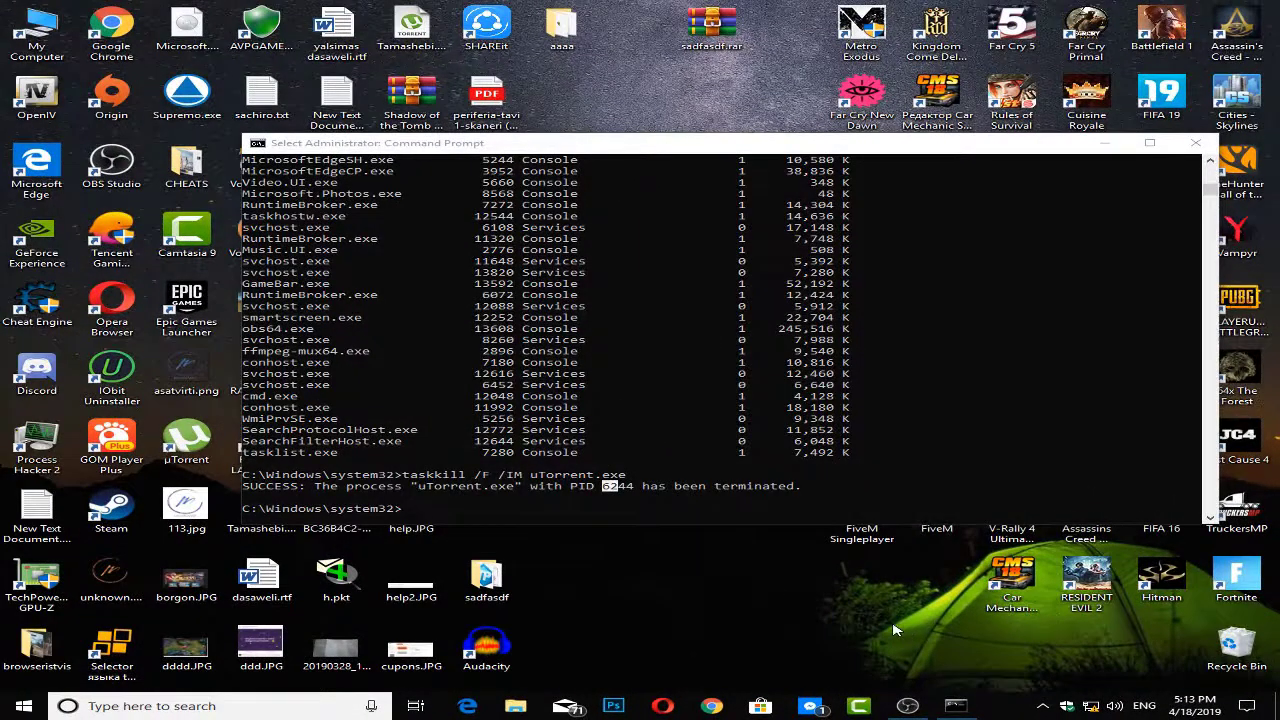
# Hide the Command Prompt window via Show desktop to reveal the desktop
pyautogui.rightClick(1004, 704)
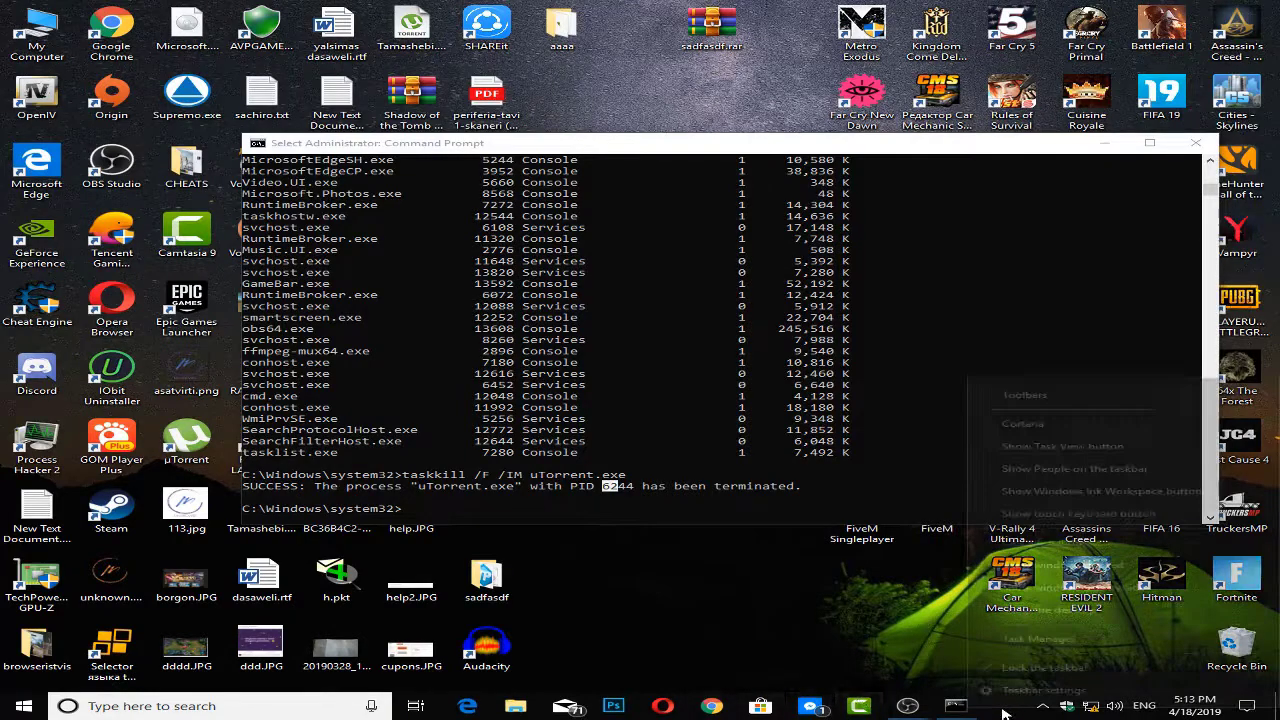
pyautogui.click(1036, 638)
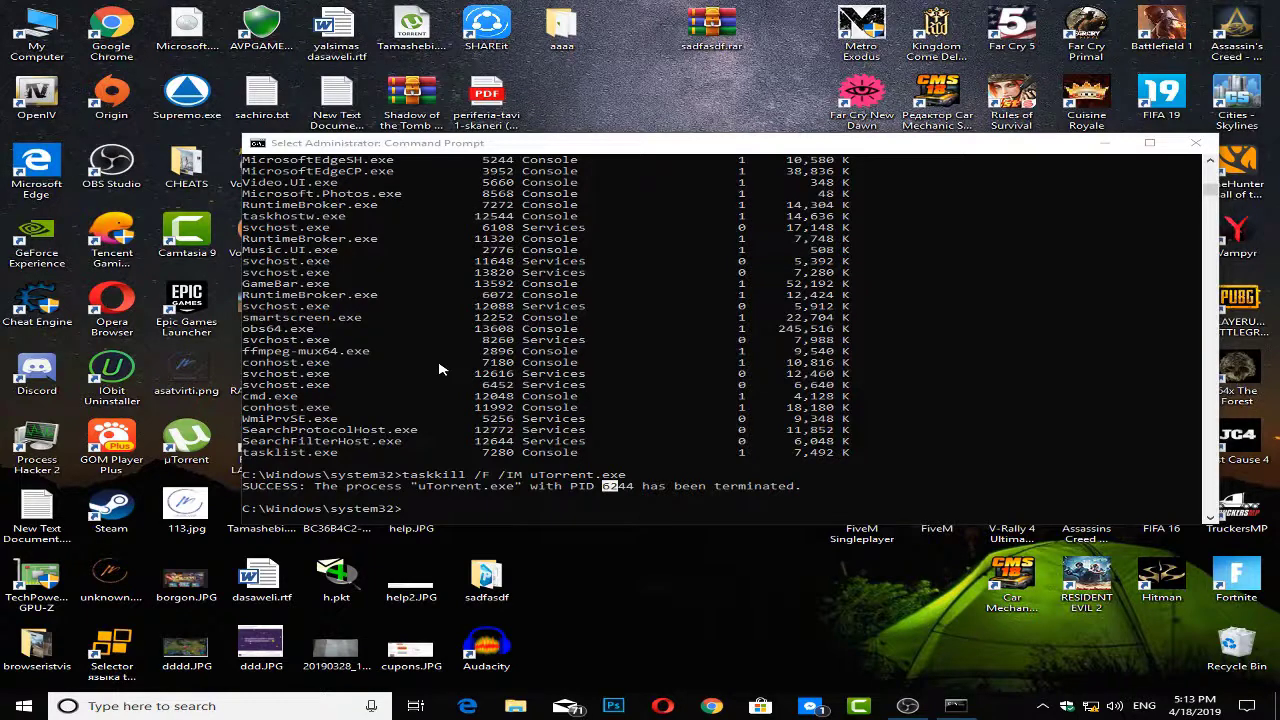
pyautogui.moveTo(1196, 144)
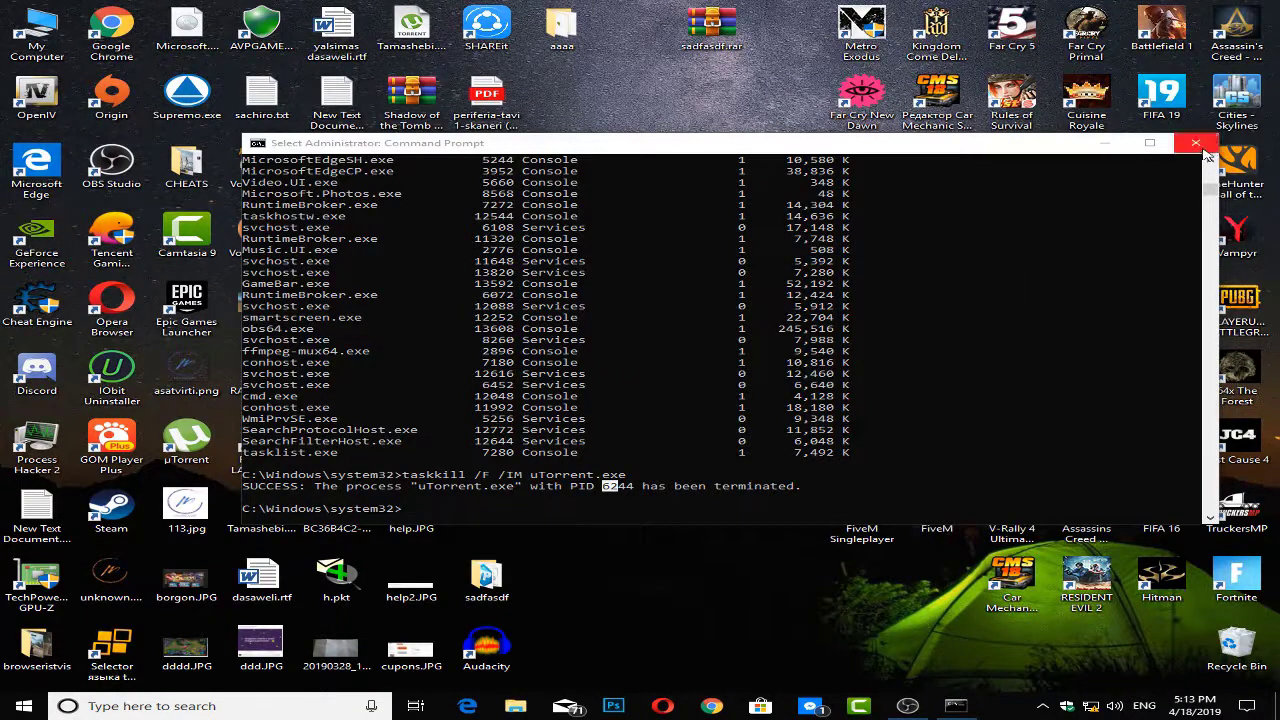
pyautogui.click(1196, 144)
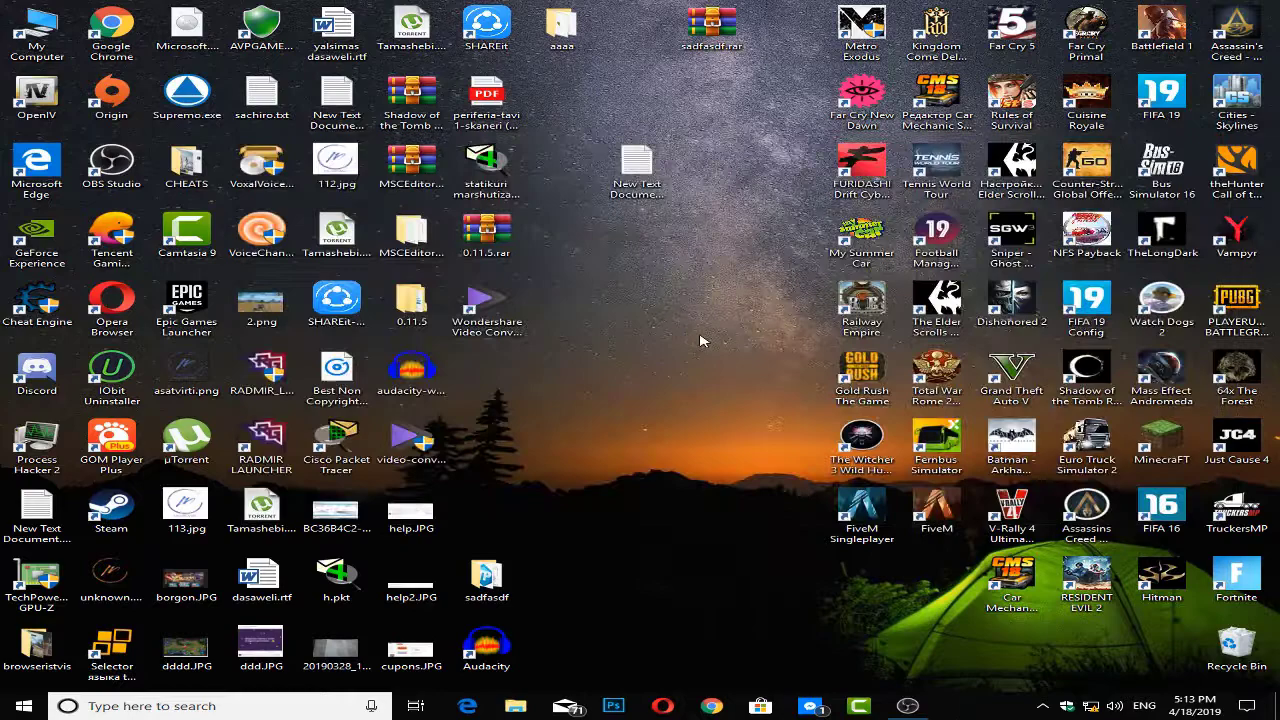